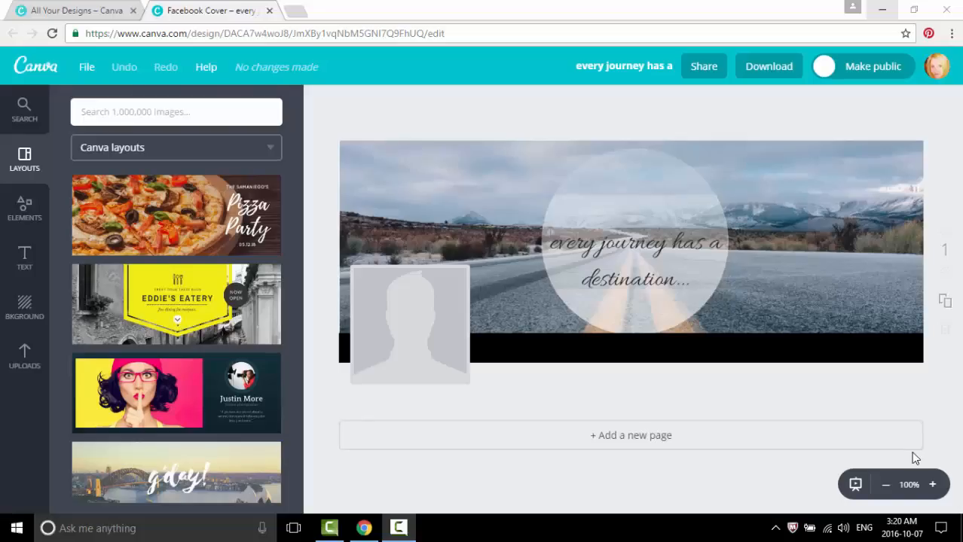
mouse_move(913, 449)
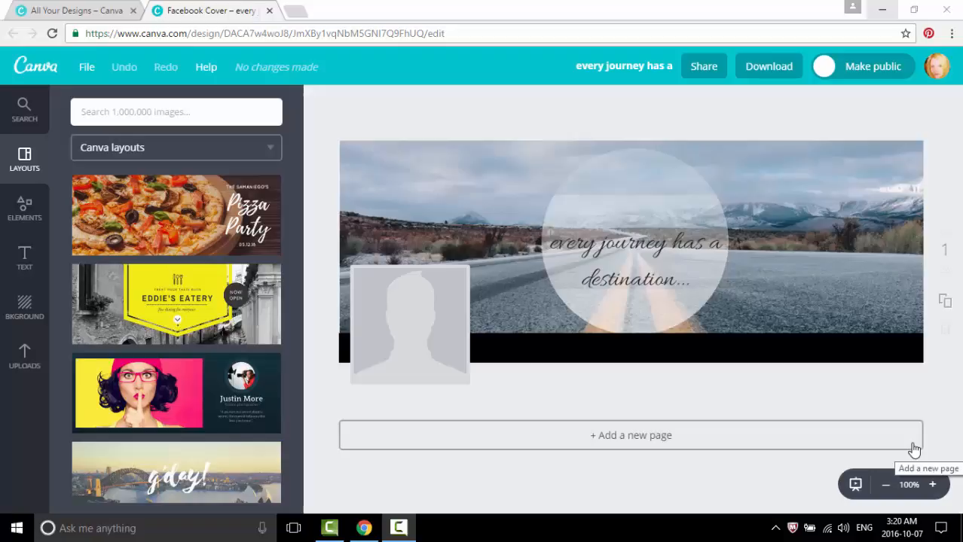
mouse_move(913, 386)
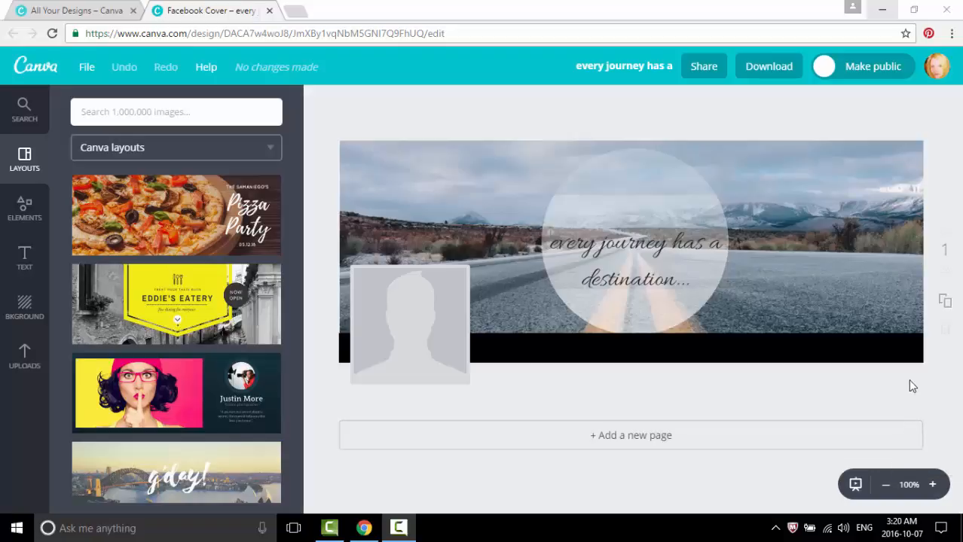
mouse_move(919, 369)
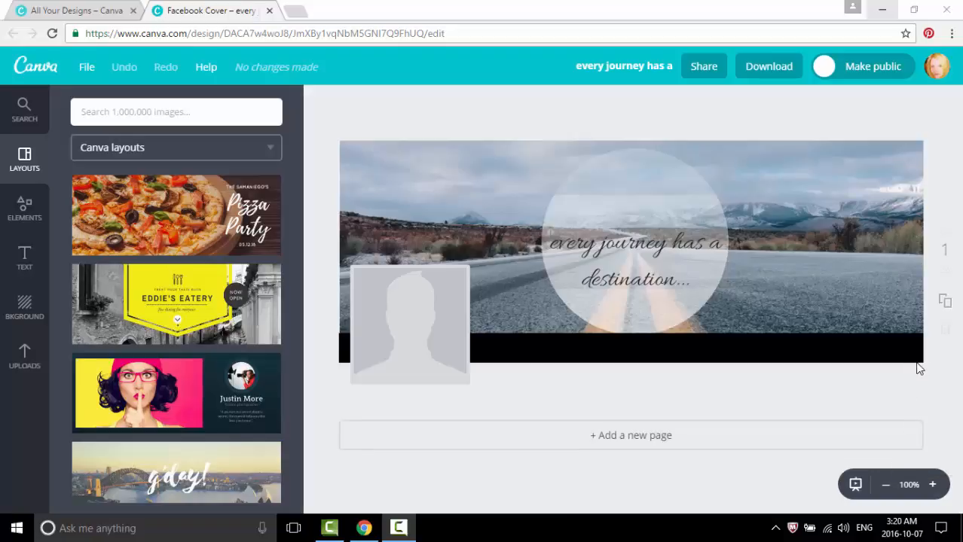
mouse_move(589, 127)
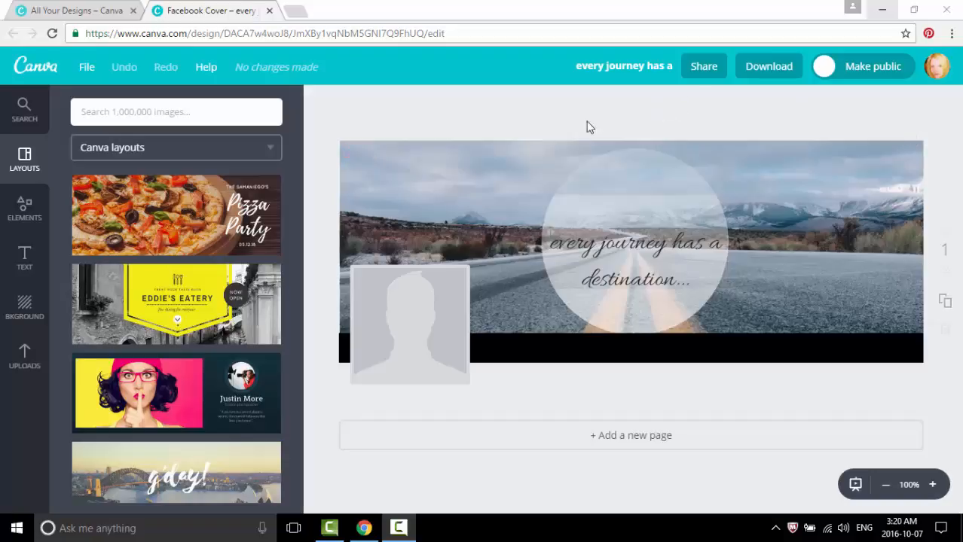
mouse_move(37, 74)
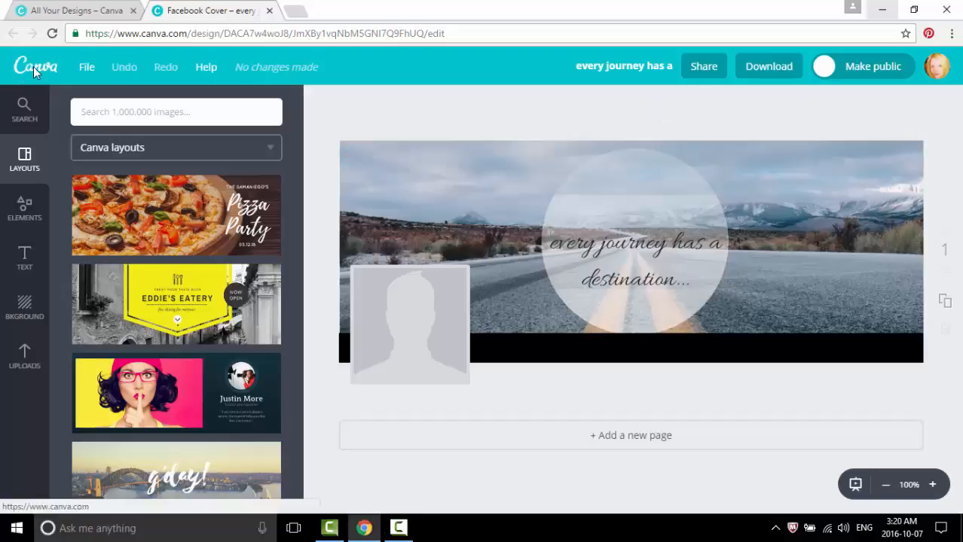
Step: From the Canva home, show all design types and start a new Facebook Cover
click(36, 69)
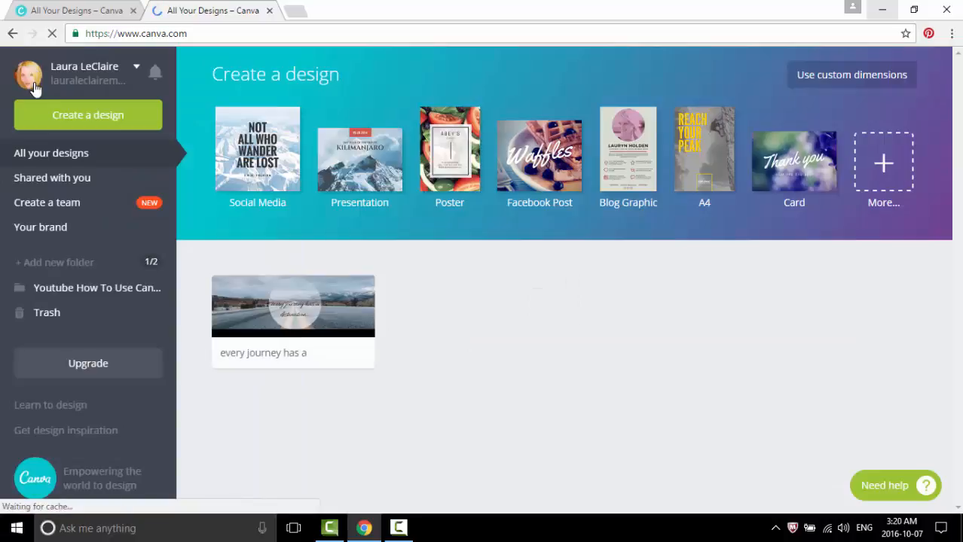
mouse_move(883, 163)
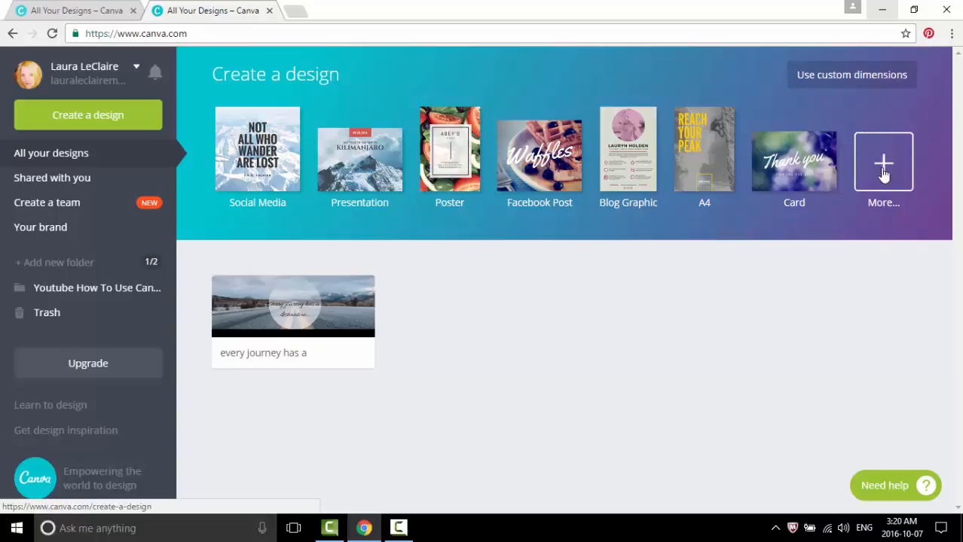
click(883, 160)
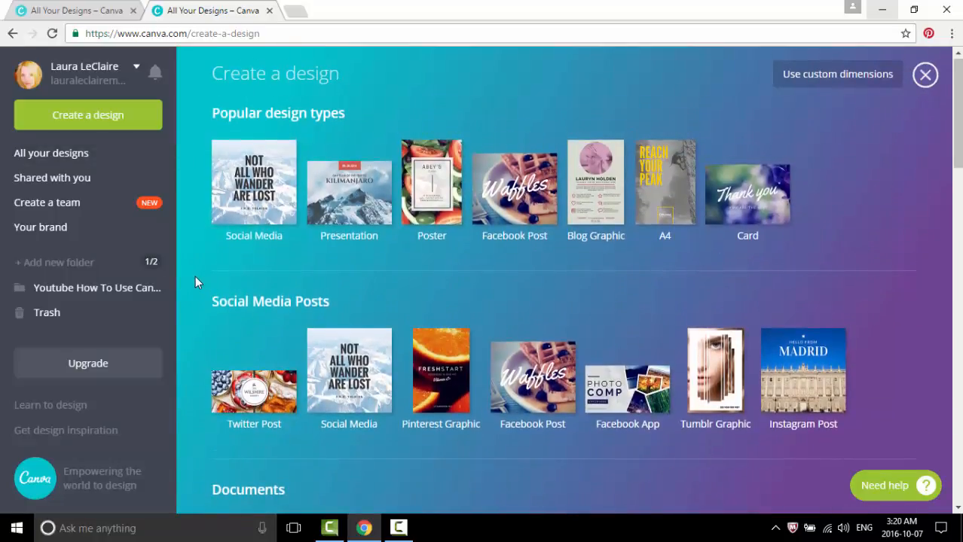
scroll(down, 3)
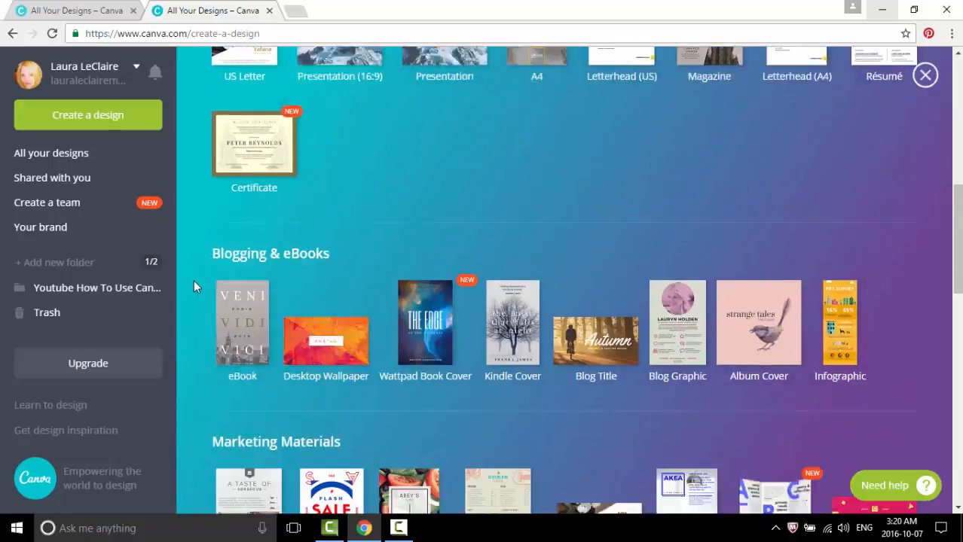
scroll(down, 3)
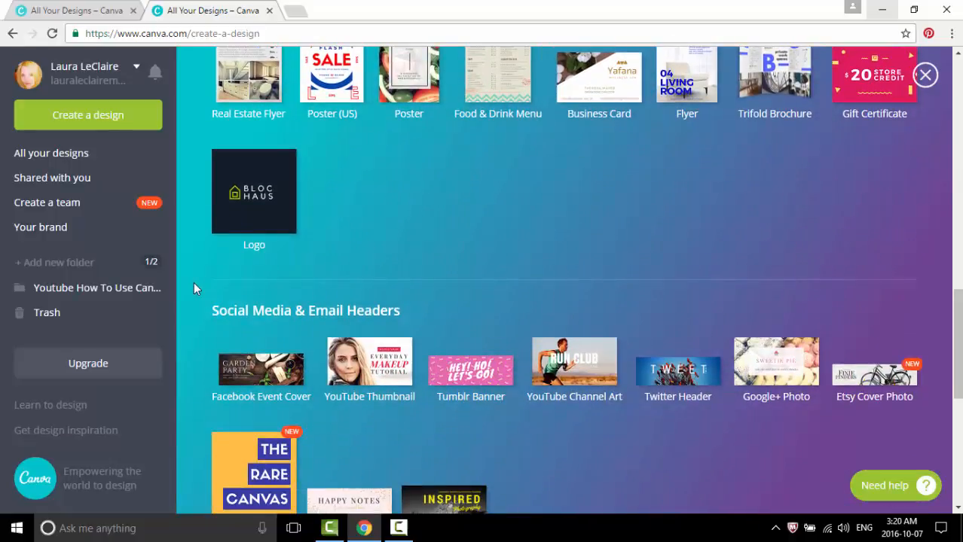
scroll(down, 3)
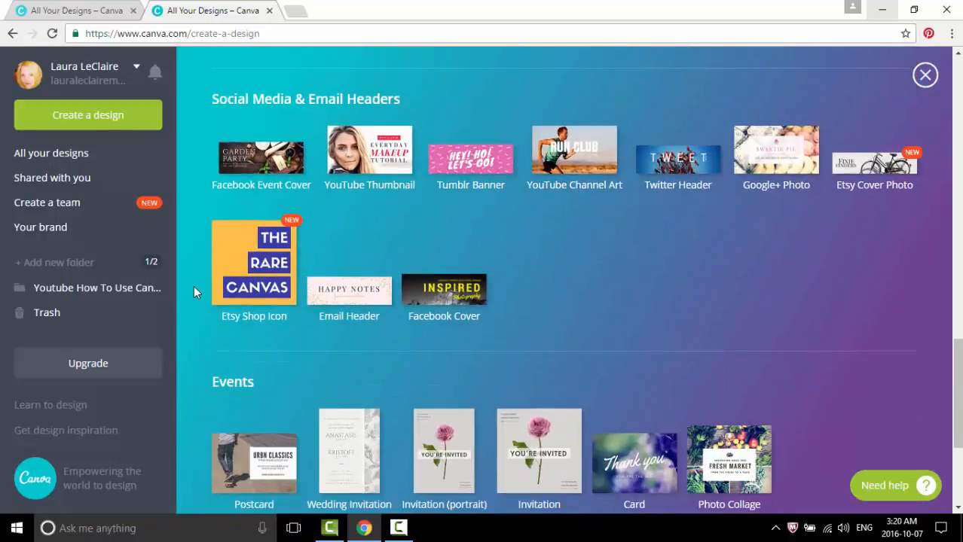
scroll(down, 3)
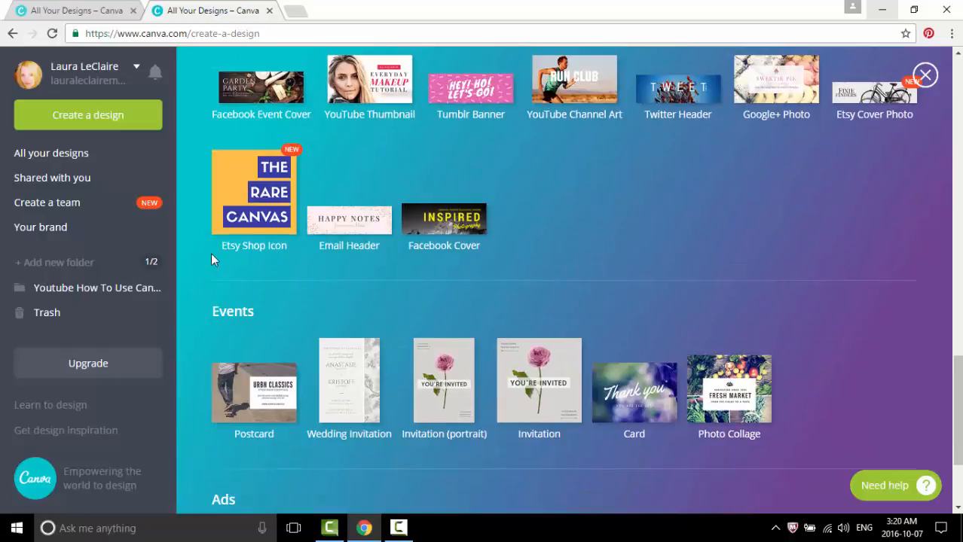
mouse_move(455, 237)
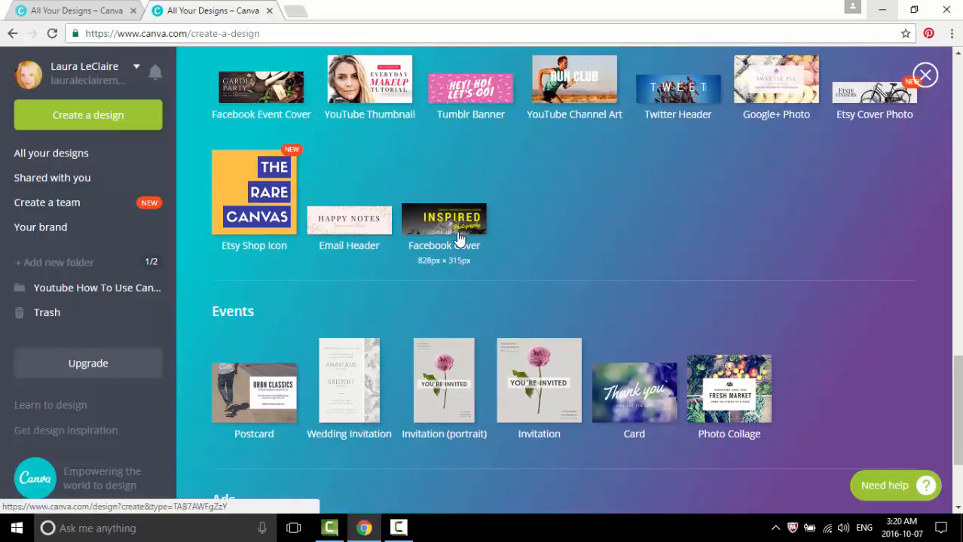
click(443, 218)
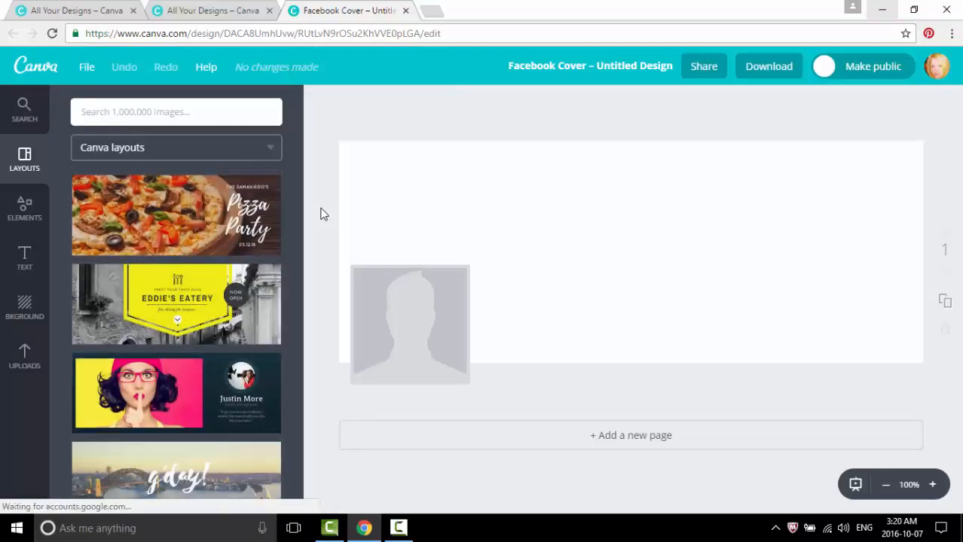
mouse_move(309, 178)
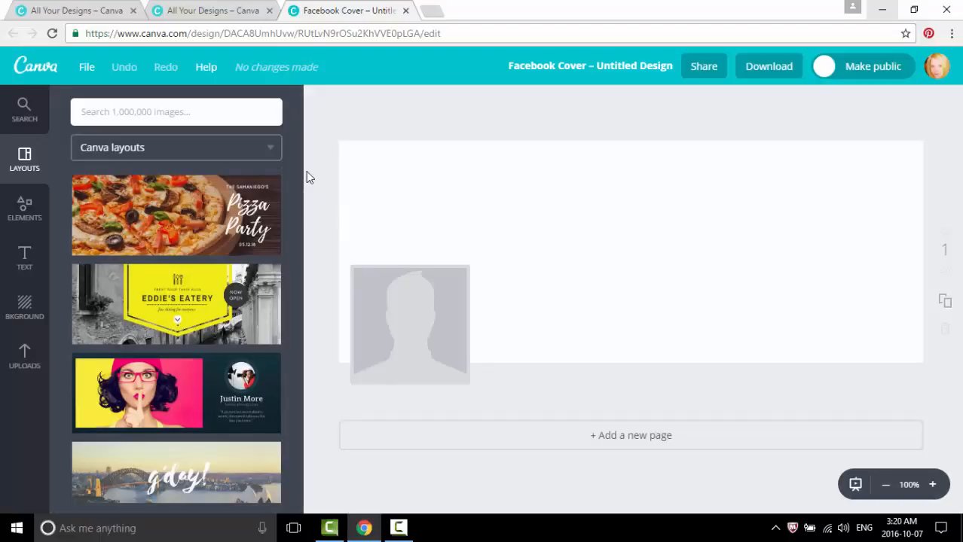
mouse_move(931, 164)
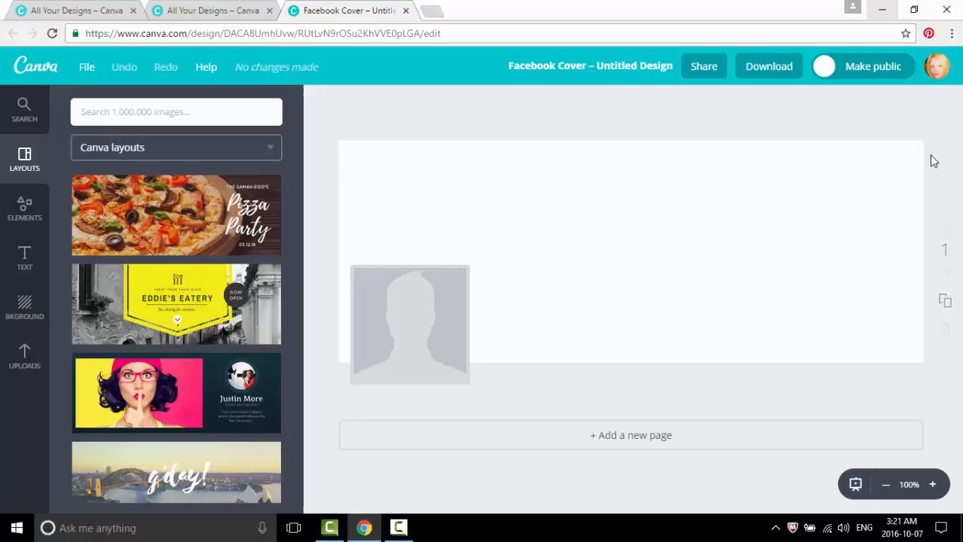
mouse_move(348, 123)
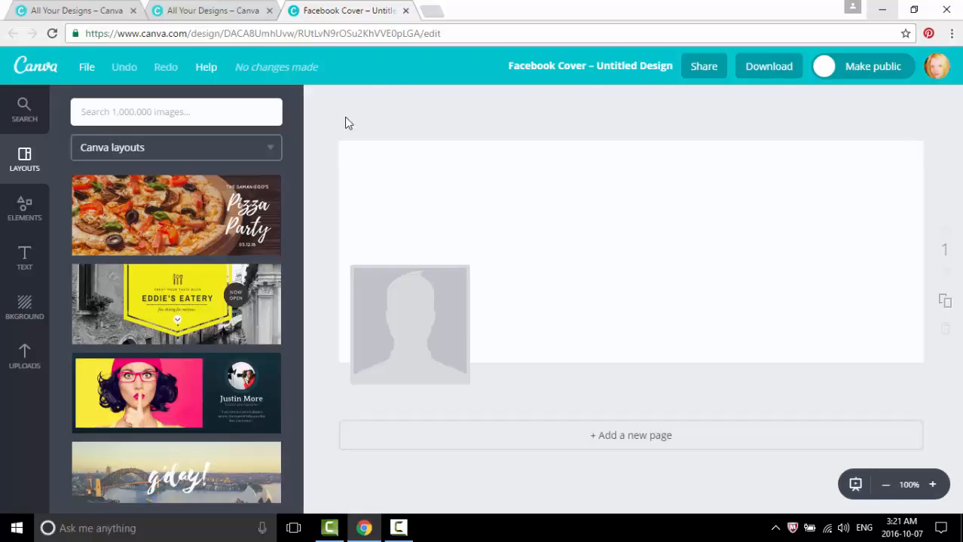
mouse_move(238, 141)
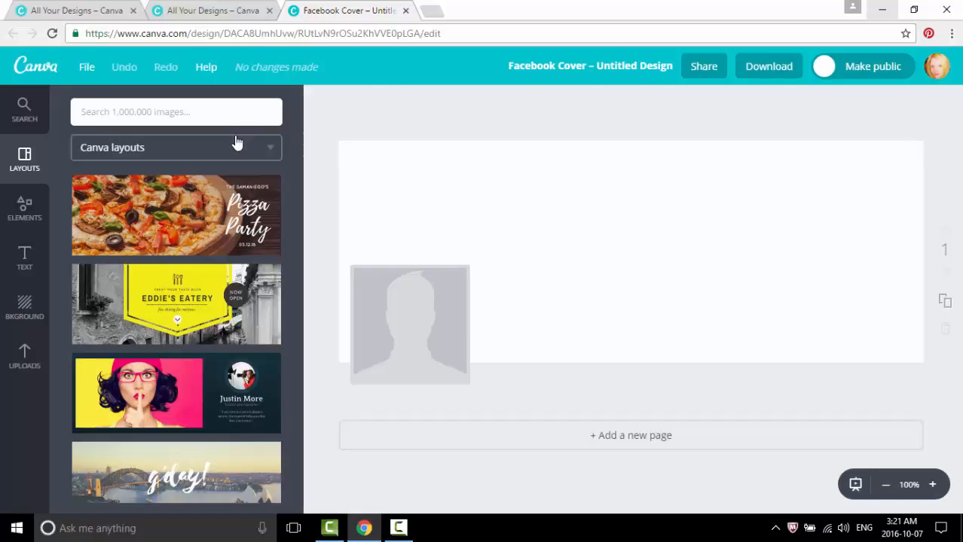
mouse_move(214, 241)
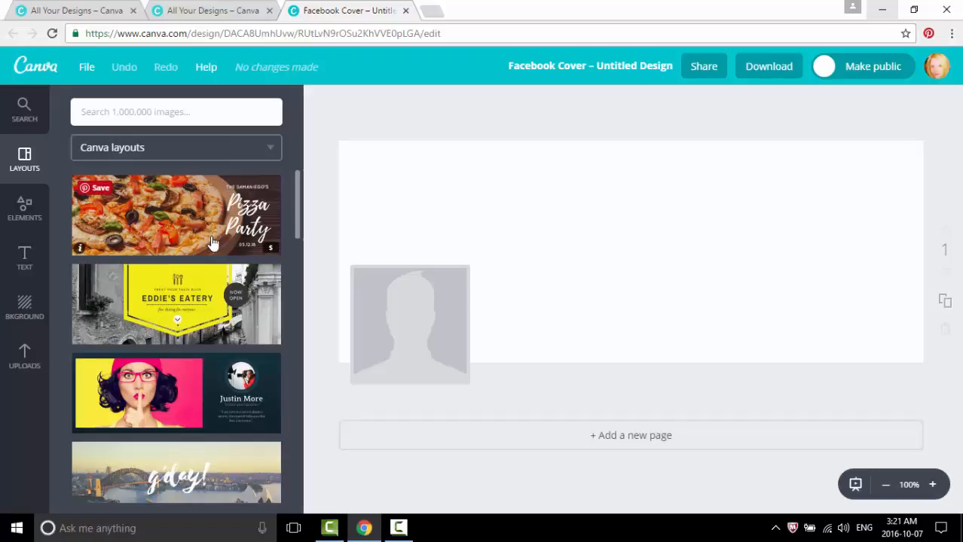
mouse_move(205, 316)
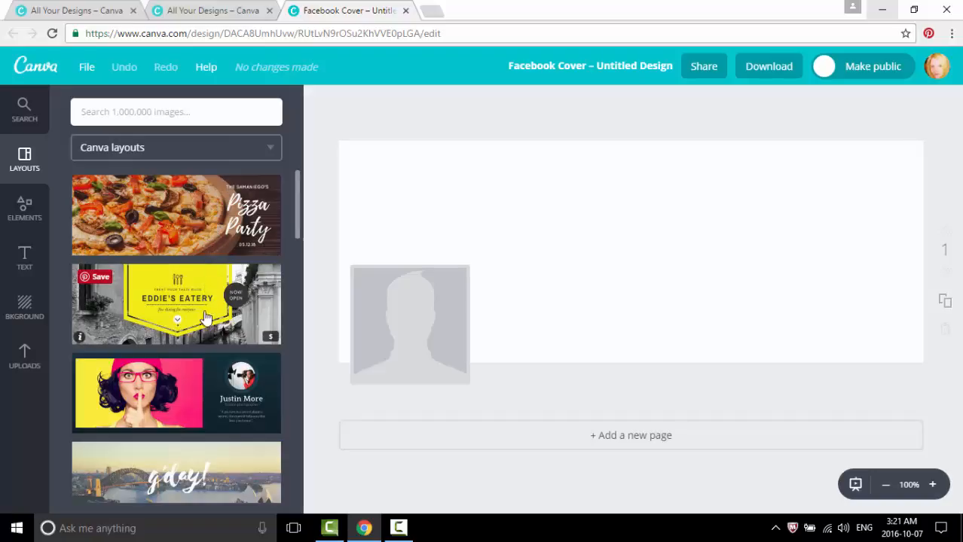
mouse_move(331, 265)
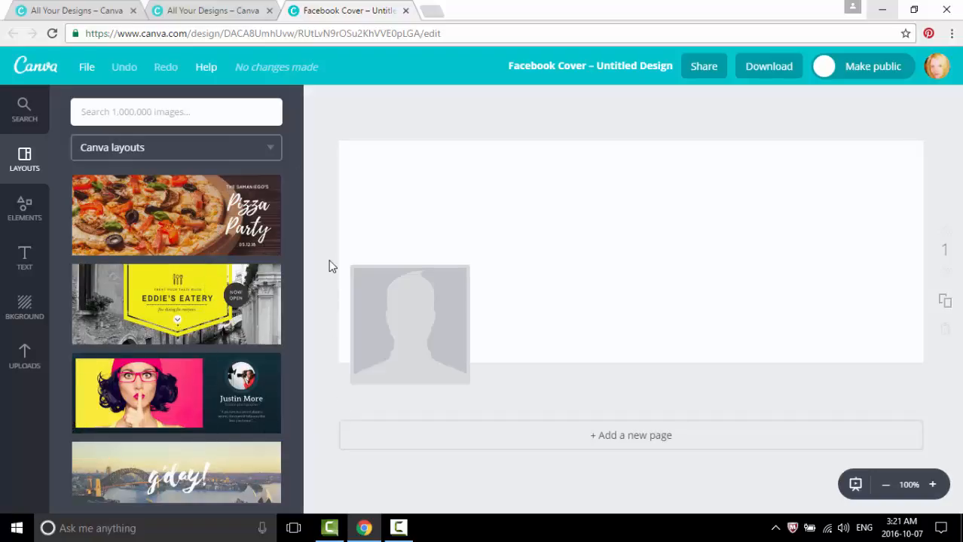
mouse_move(322, 192)
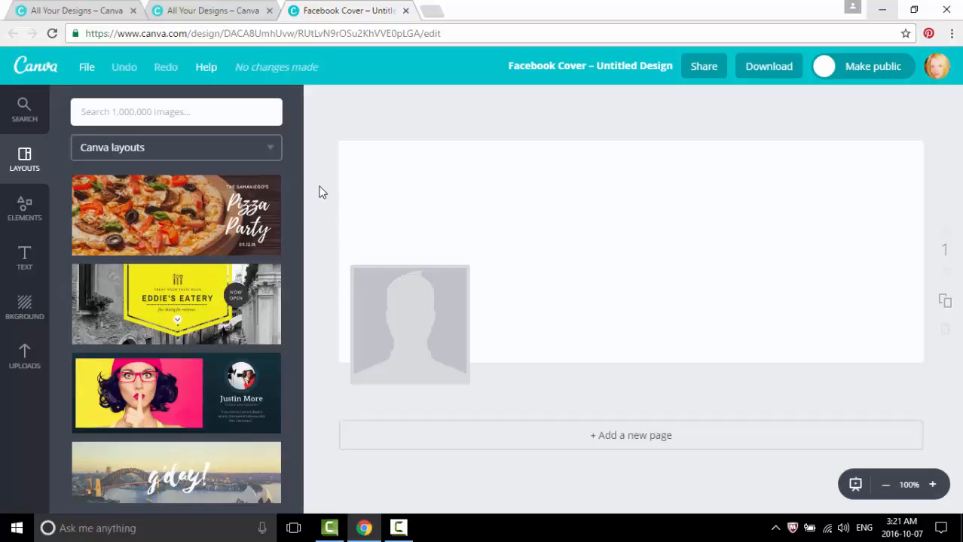
mouse_move(24, 369)
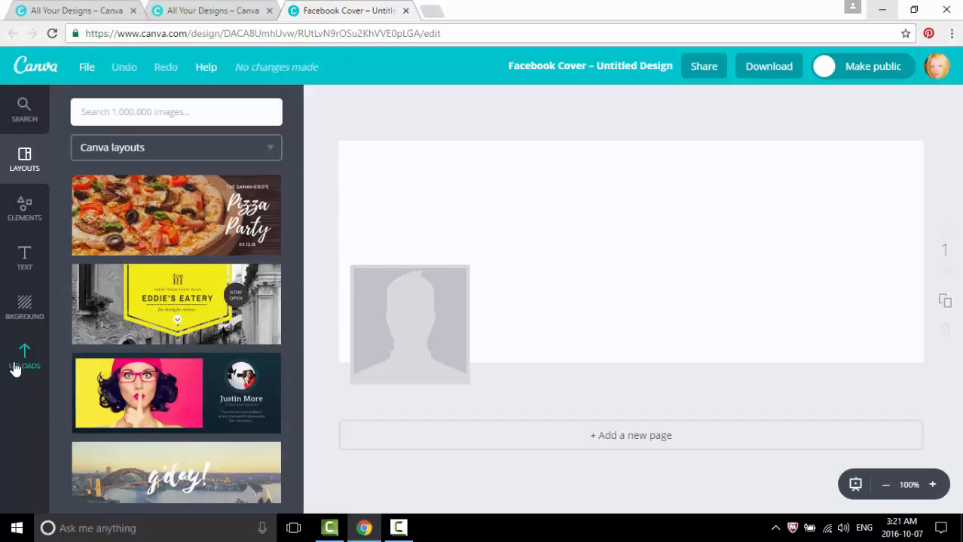
Step: Place the road photo from Uploads onto the cover and select it
click(24, 359)
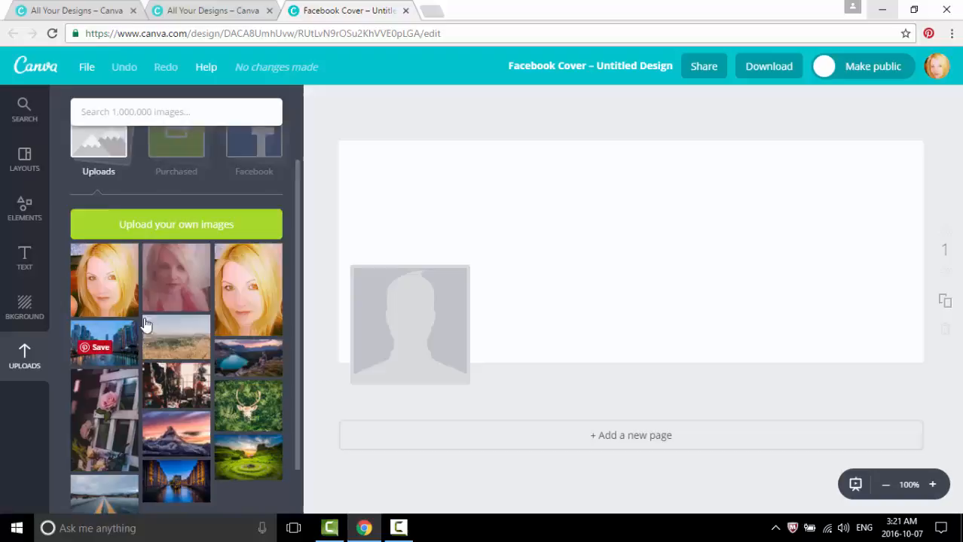
scroll(down, 3)
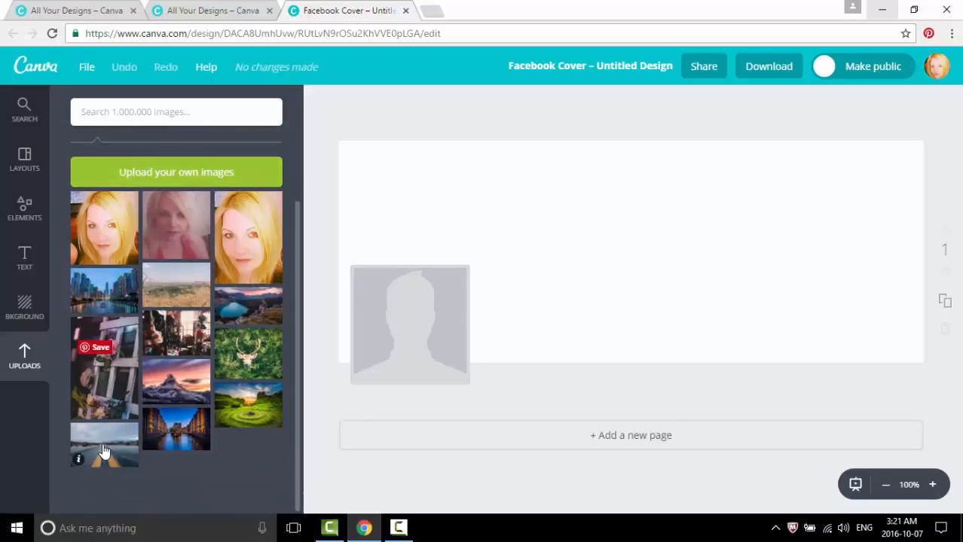
drag(105, 444, 528, 384)
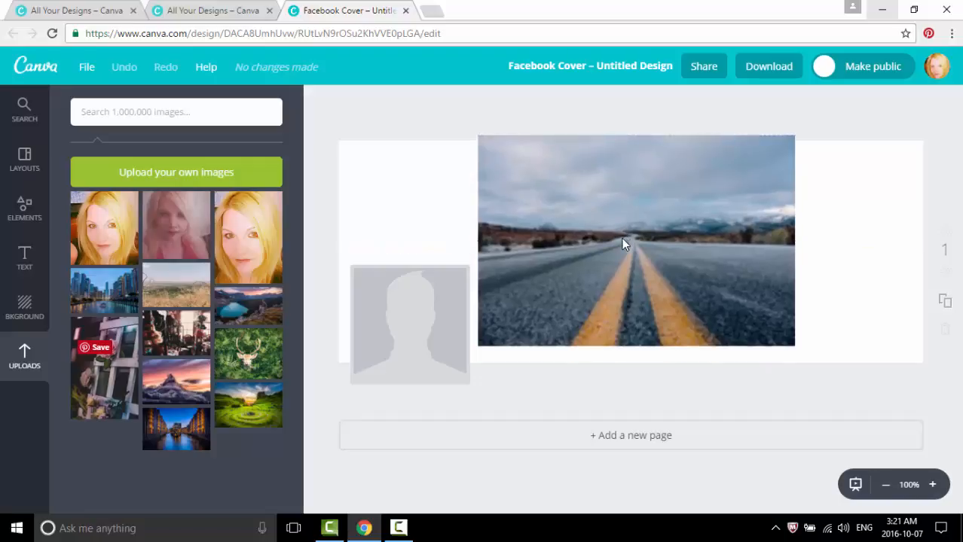
click(625, 244)
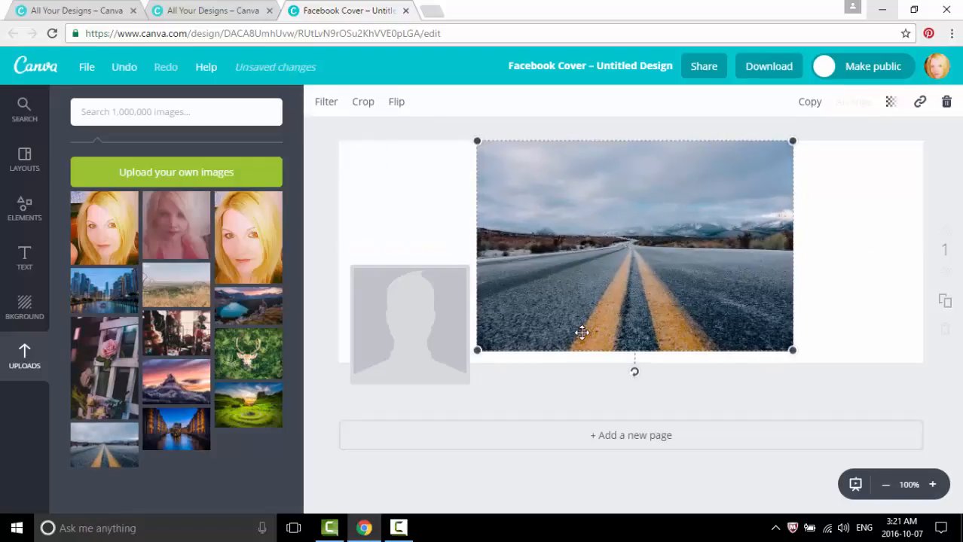
mouse_move(604, 205)
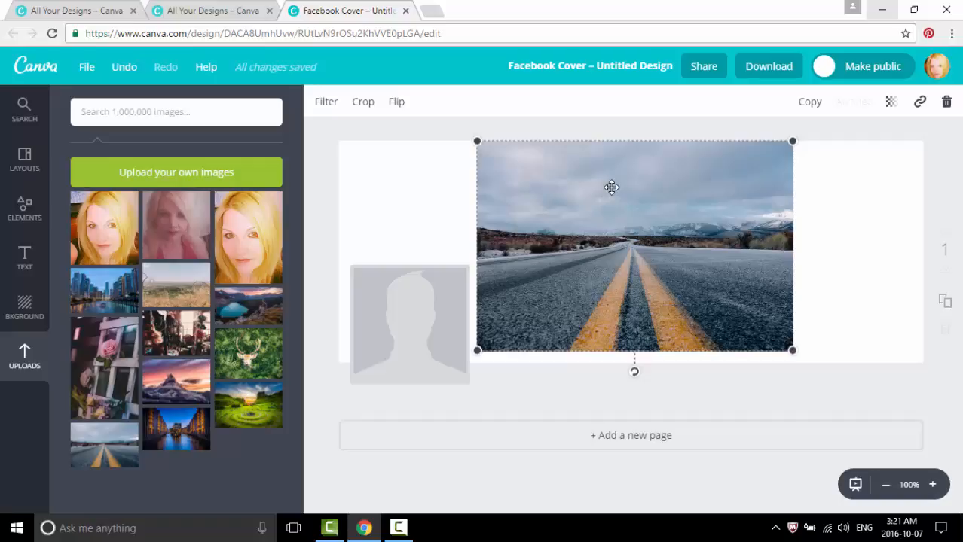
mouse_move(608, 262)
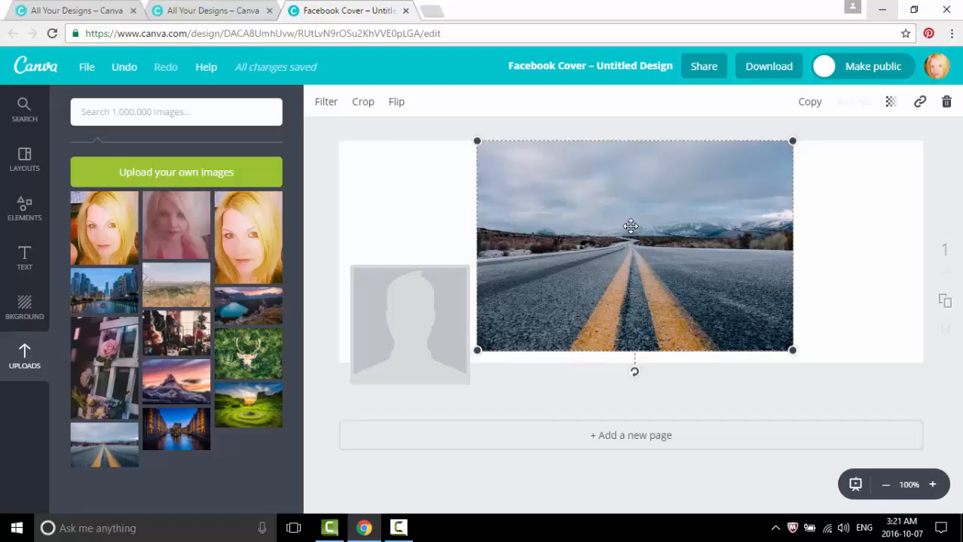
Step: Nudge the road photo slightly to the right on the cover
drag(630, 226, 645, 235)
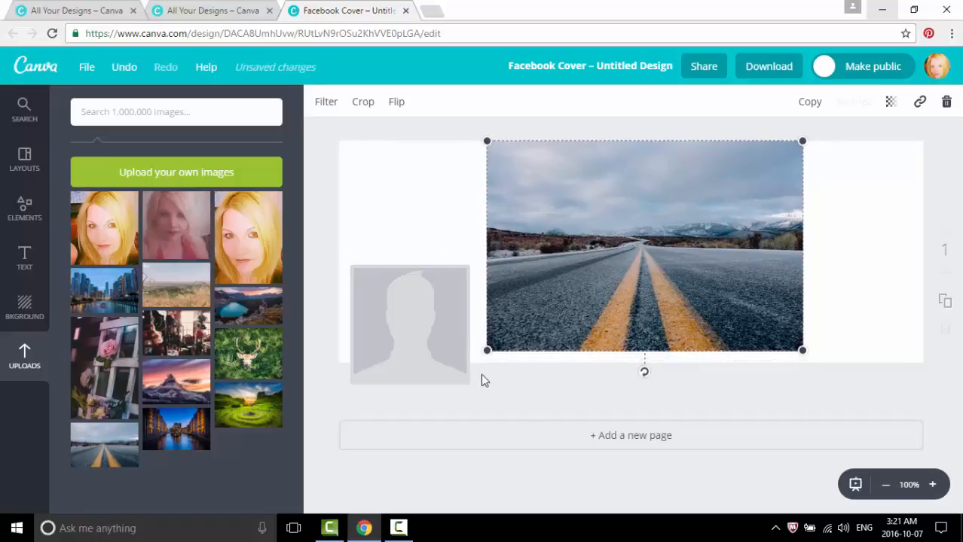
mouse_move(487, 352)
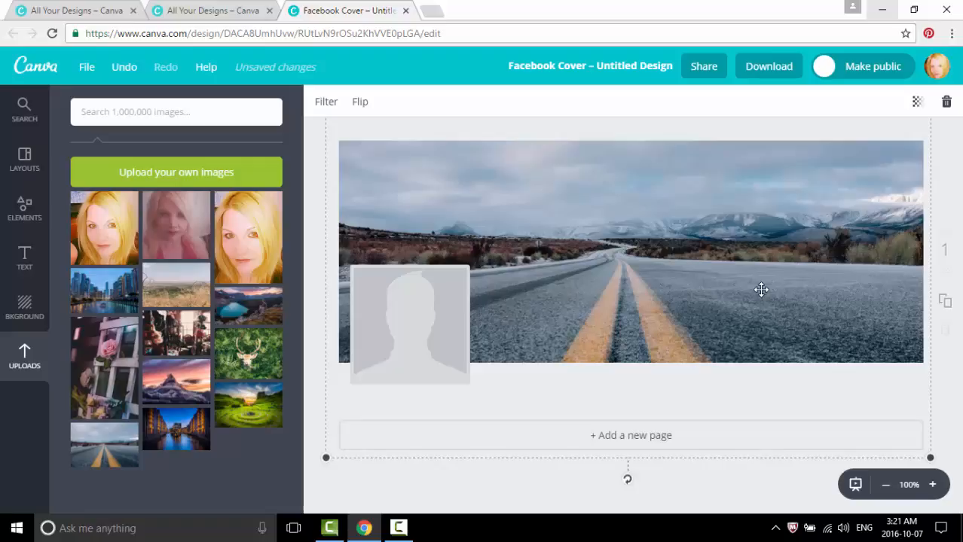
mouse_move(320, 296)
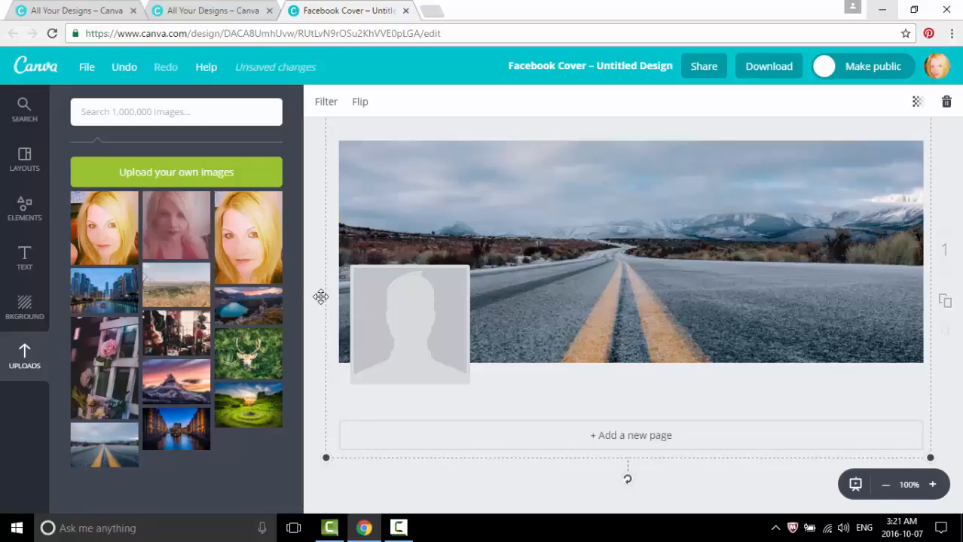
mouse_move(316, 284)
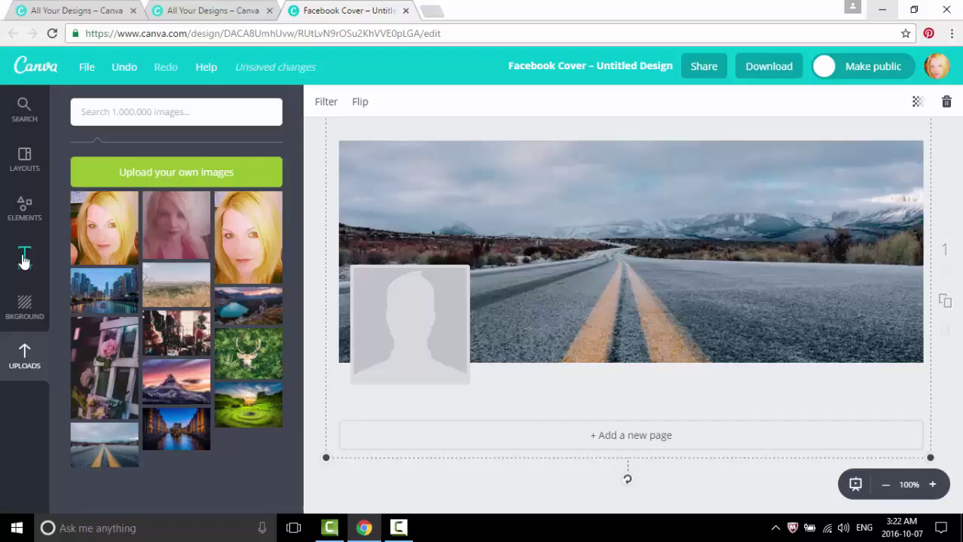
Step: Browse down through the ready-made text design templates in the Text panel
click(24, 254)
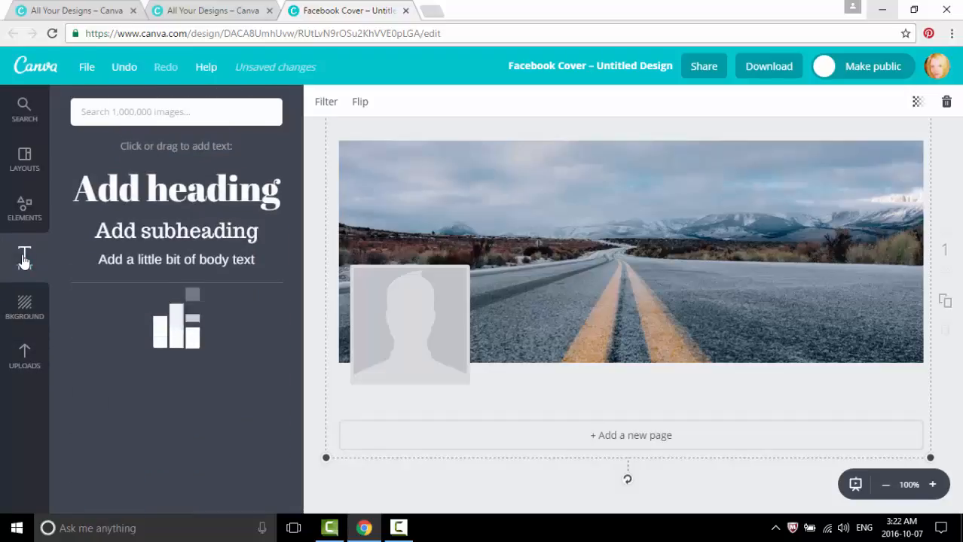
click(24, 253)
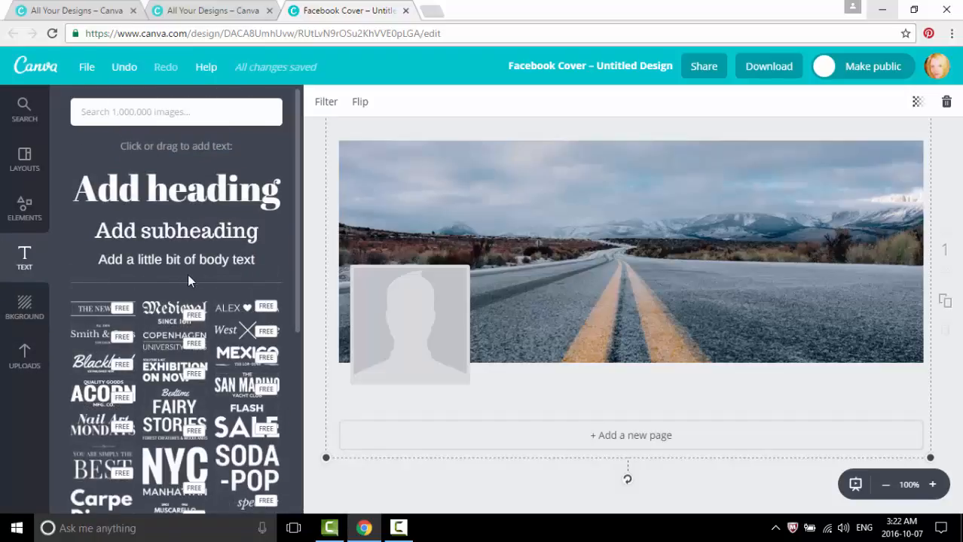
scroll(down, 3)
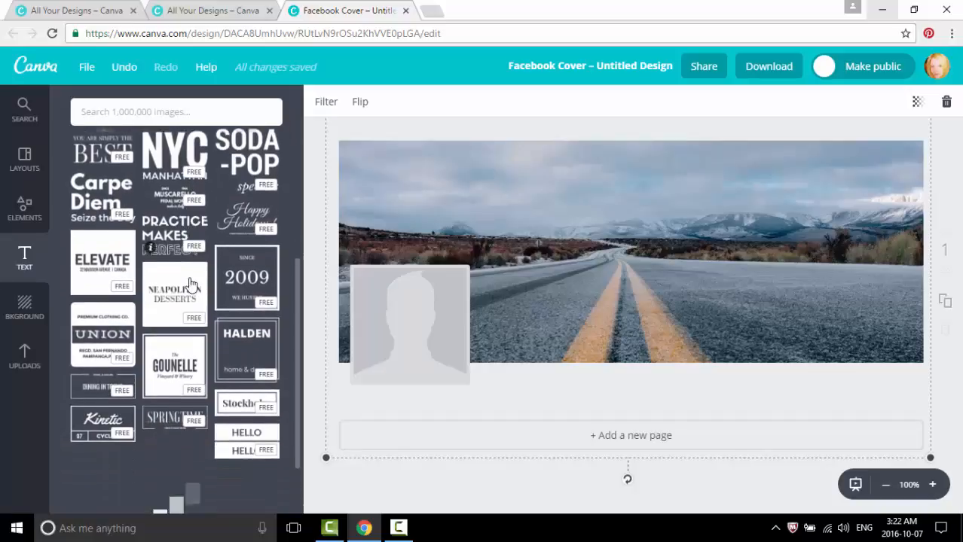
scroll(down, 3)
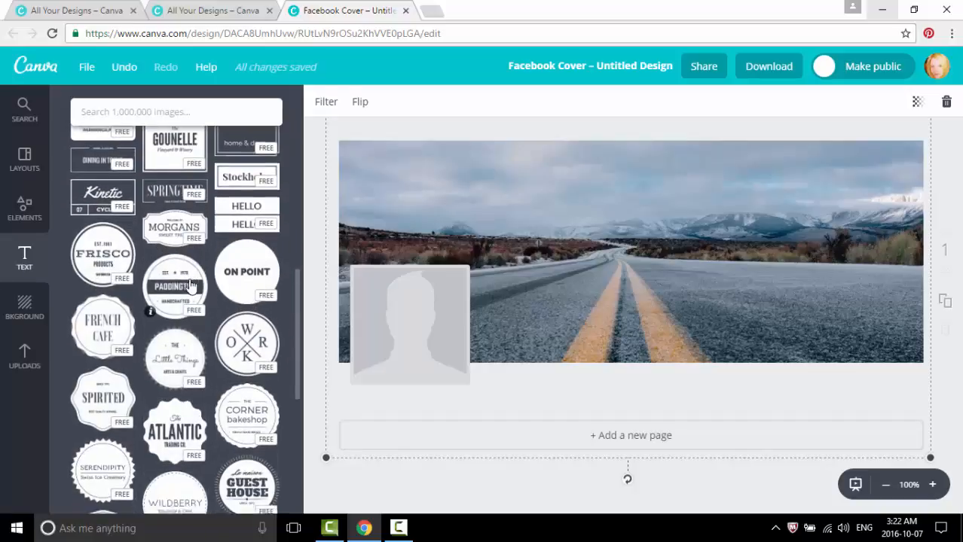
scroll(down, 3)
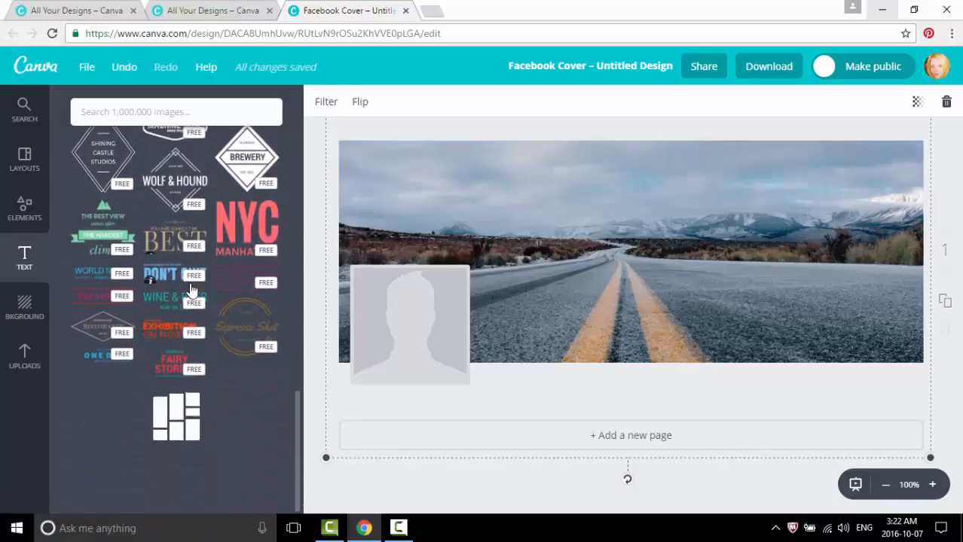
scroll(down, 3)
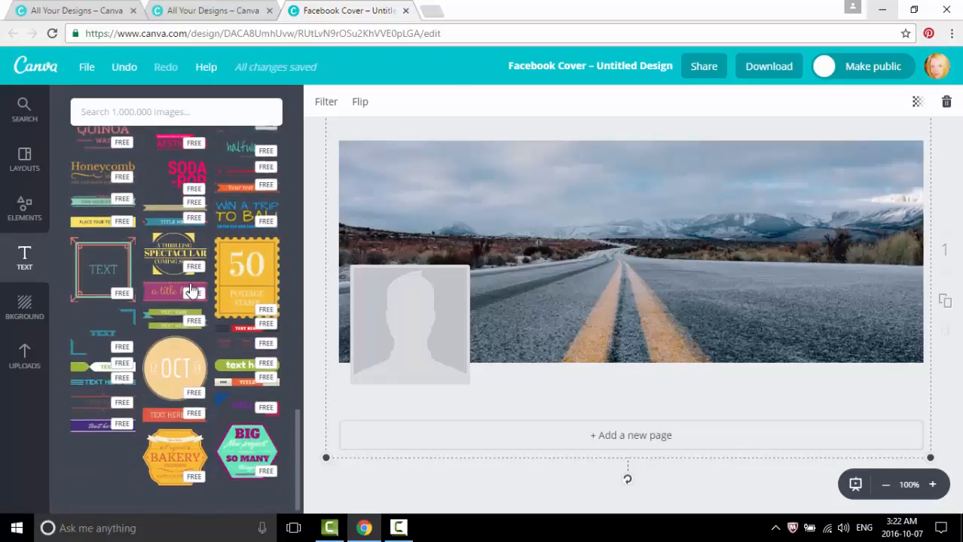
scroll(down, 3)
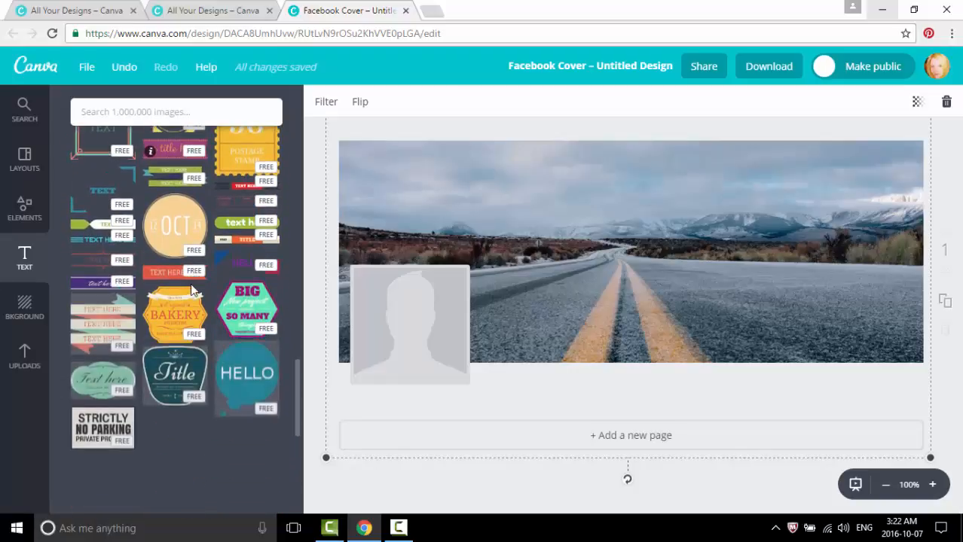
scroll(down, 3)
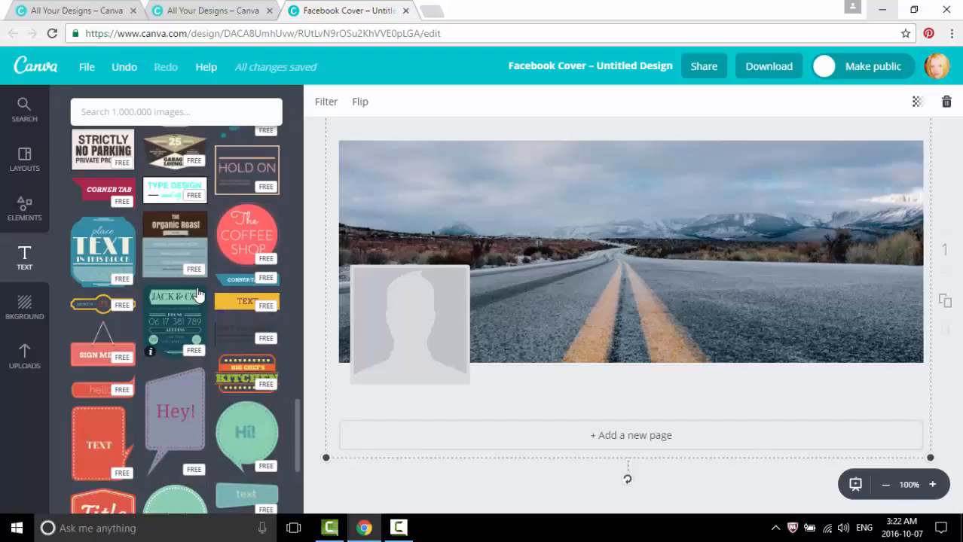
scroll(down, 3)
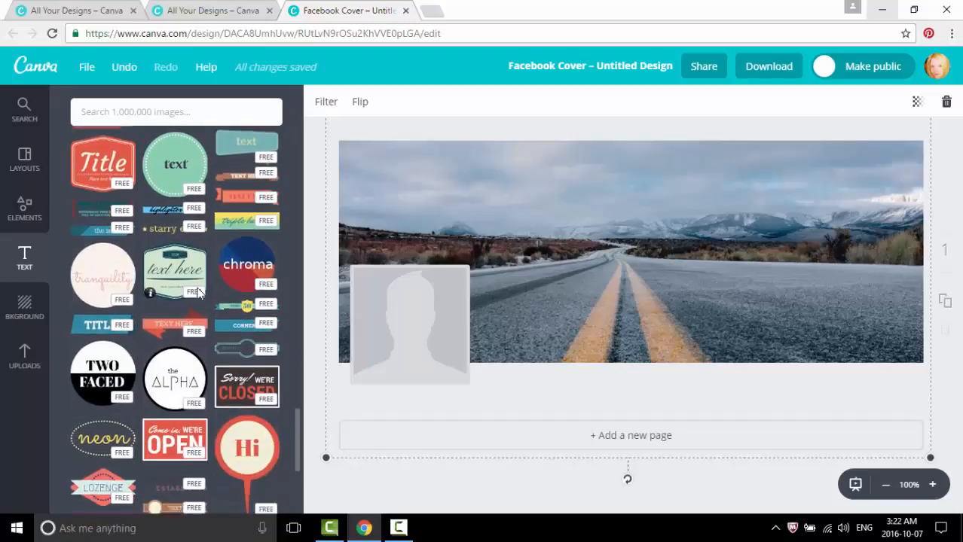
scroll(down, 3)
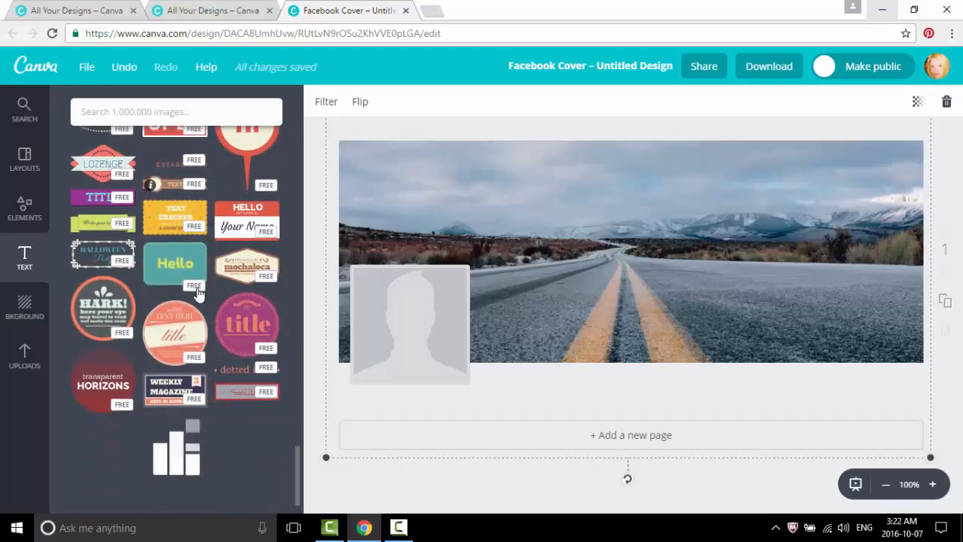
scroll(down, 3)
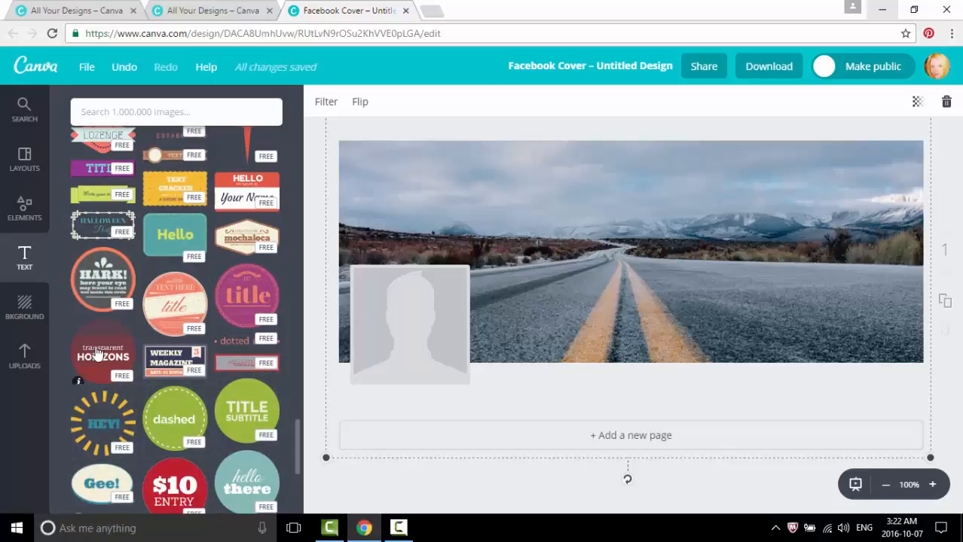
Step: Add the 'transparent HORIZONS' red circle text design and select it
click(103, 356)
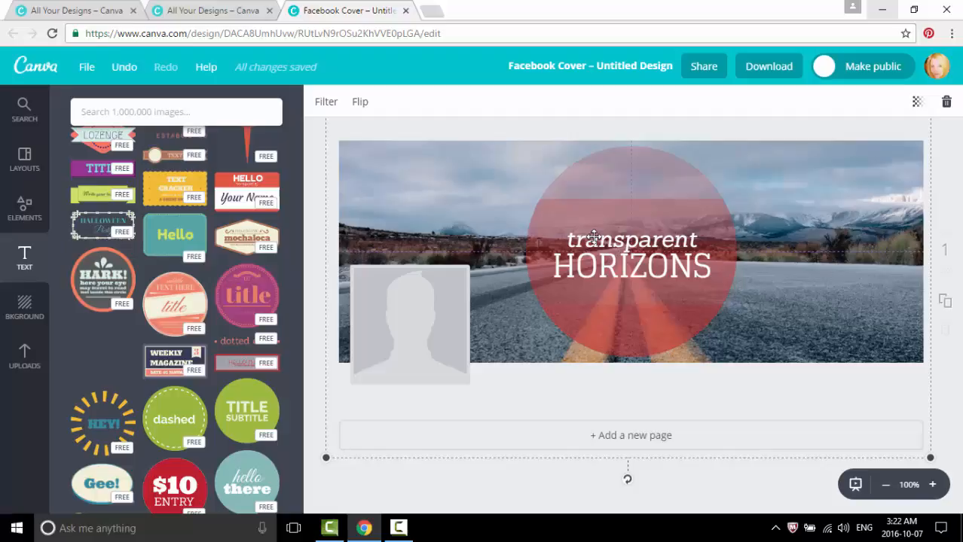
click(632, 250)
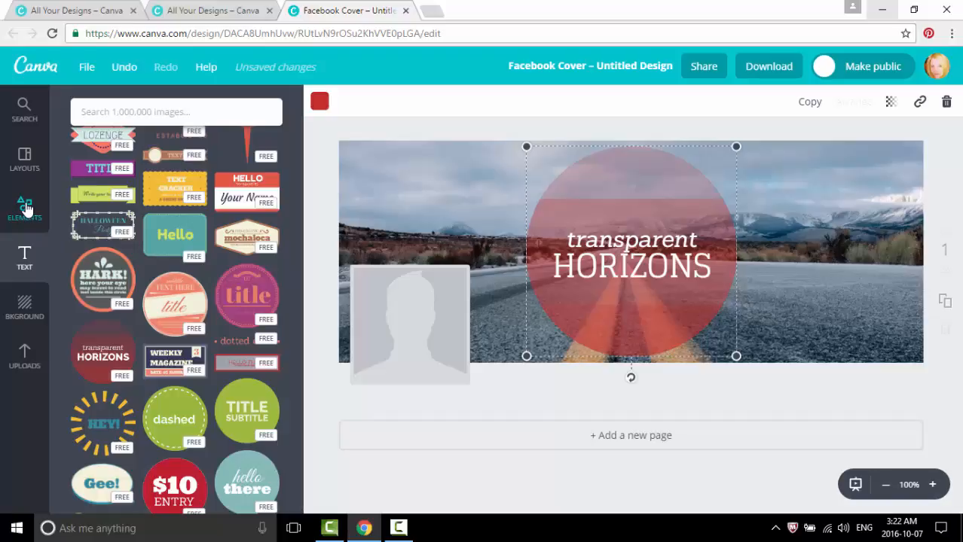
Step: Browse the line graphics under Elements for a thick bar
click(24, 208)
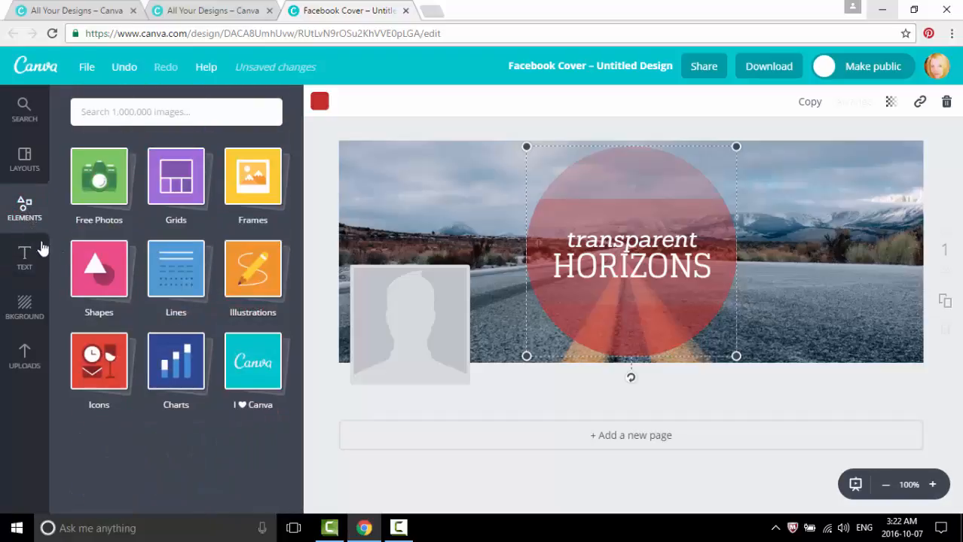
mouse_move(179, 274)
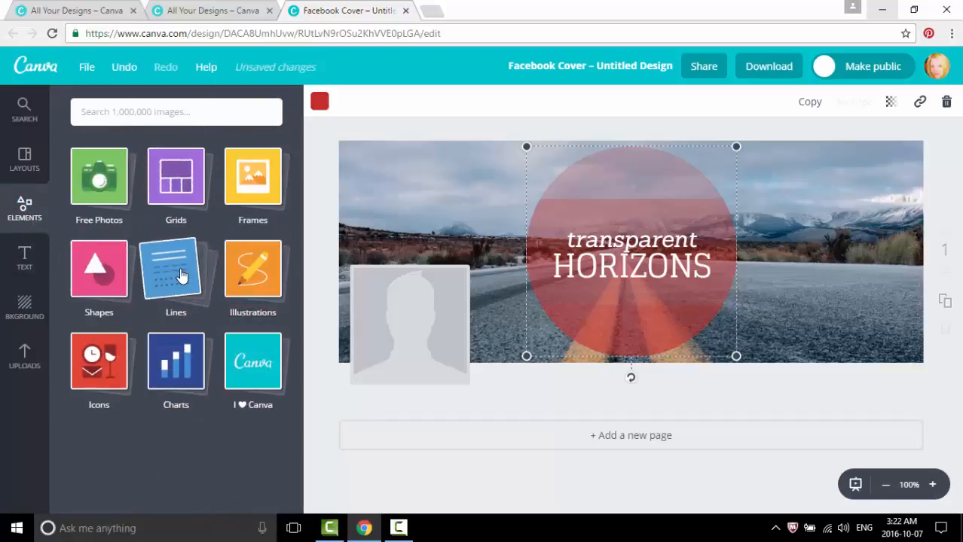
click(175, 271)
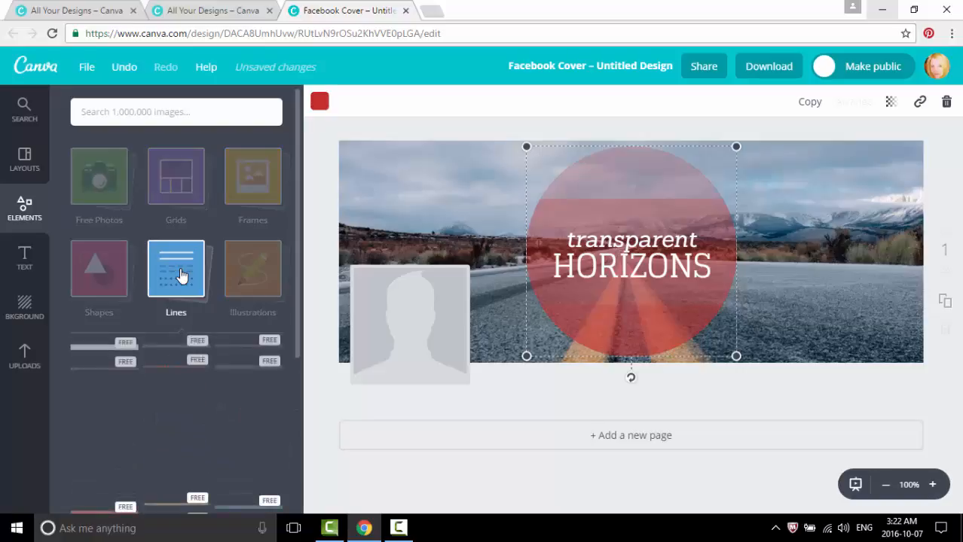
scroll(down, 3)
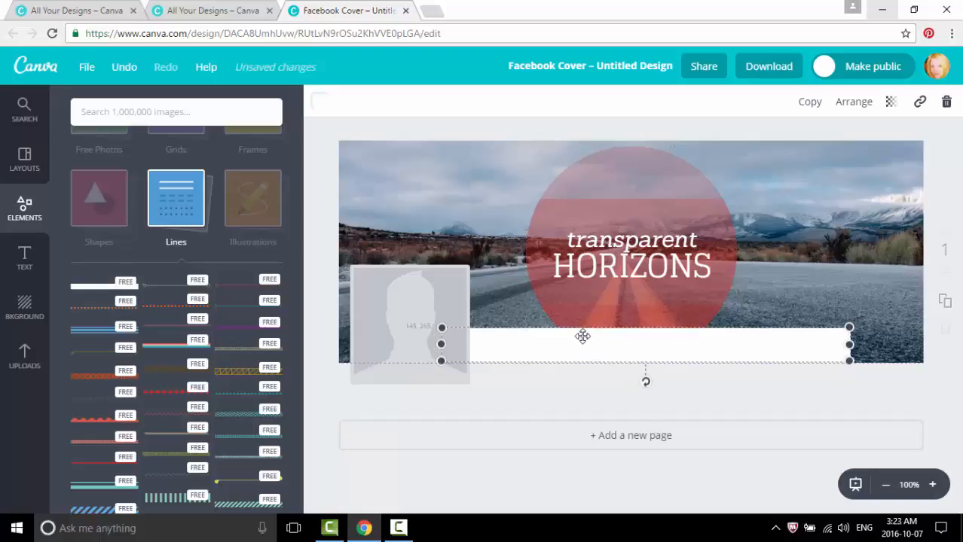
mouse_move(440, 342)
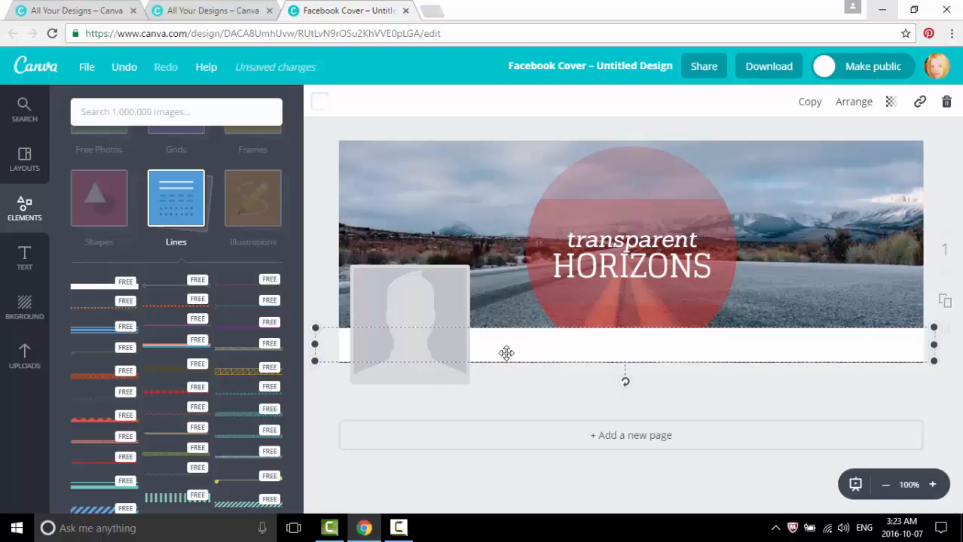
mouse_move(503, 362)
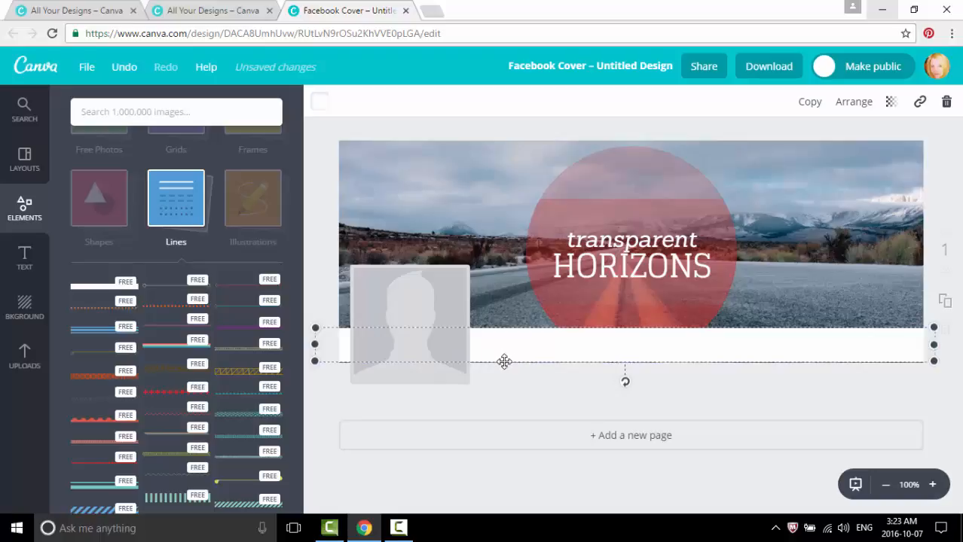
mouse_move(326, 112)
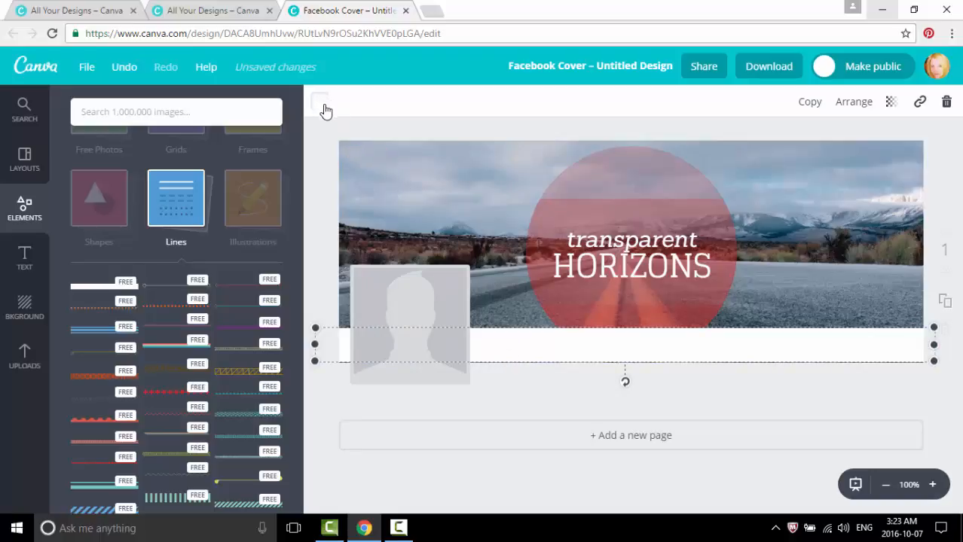
Step: Recolour the bottom bar from white to black
click(319, 103)
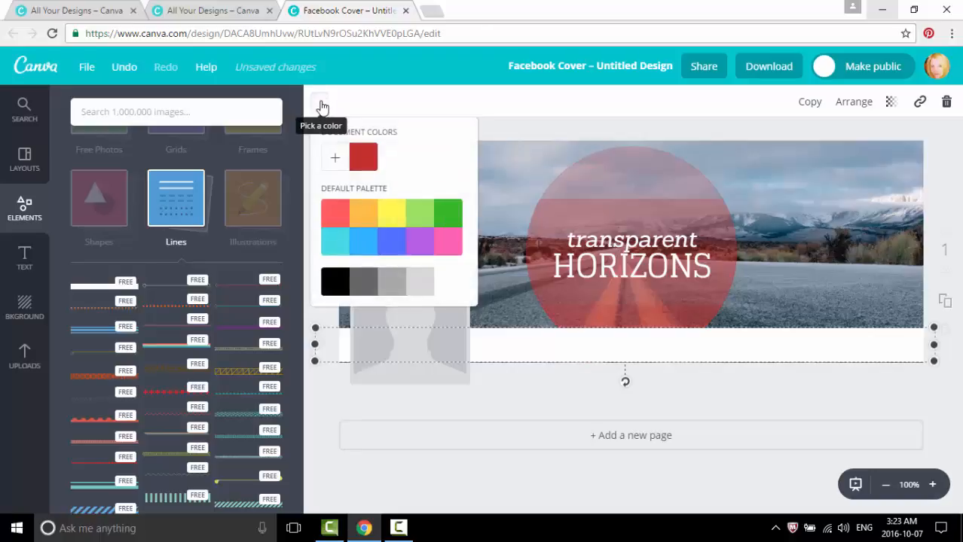
click(335, 284)
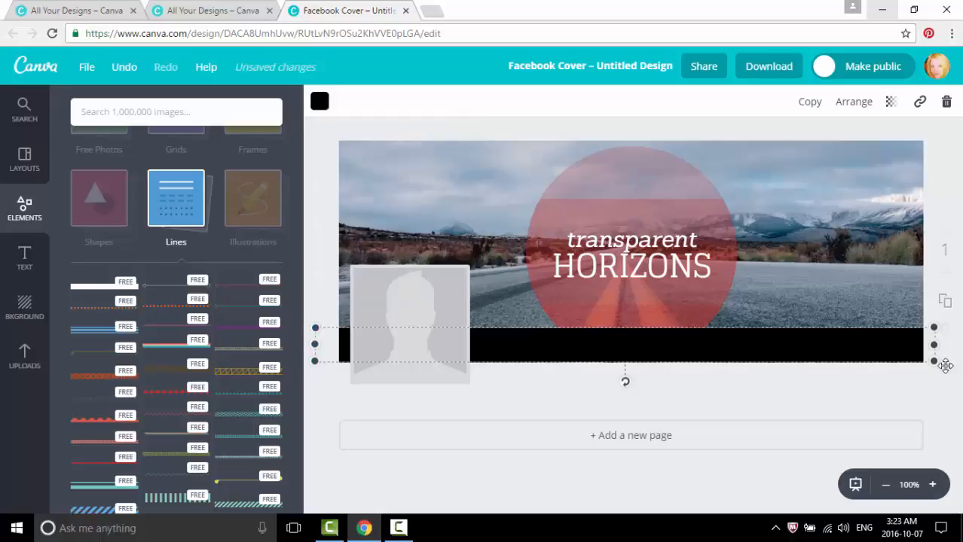
mouse_move(763, 349)
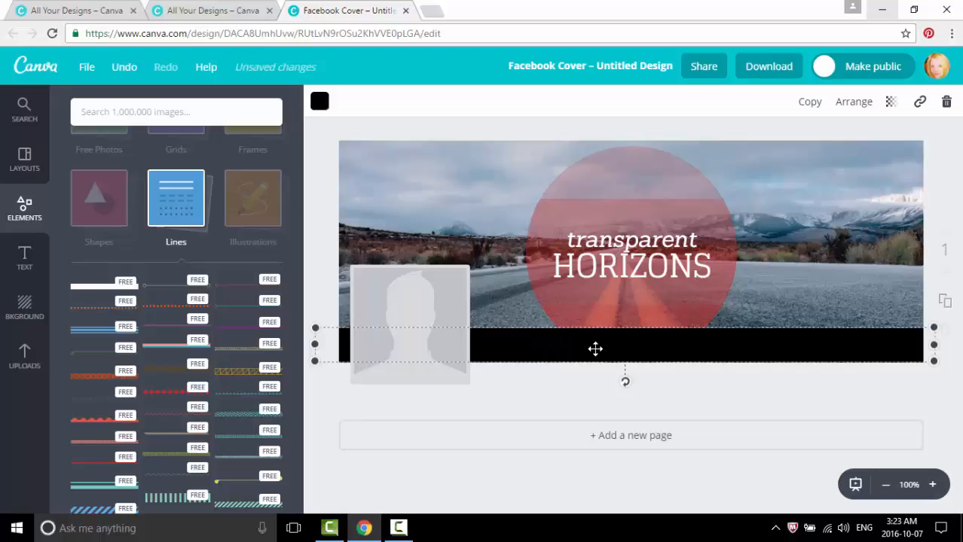
mouse_move(877, 341)
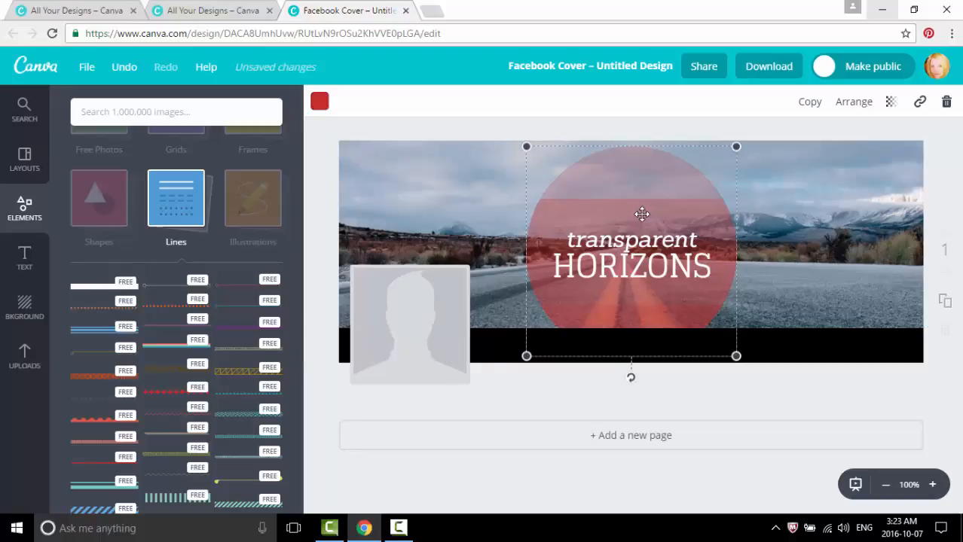
mouse_move(633, 239)
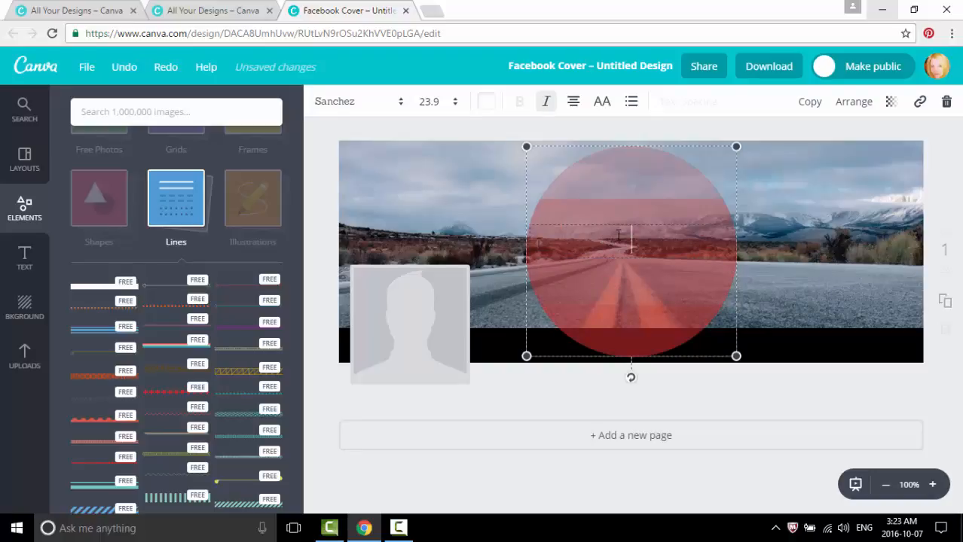
mouse_move(621, 220)
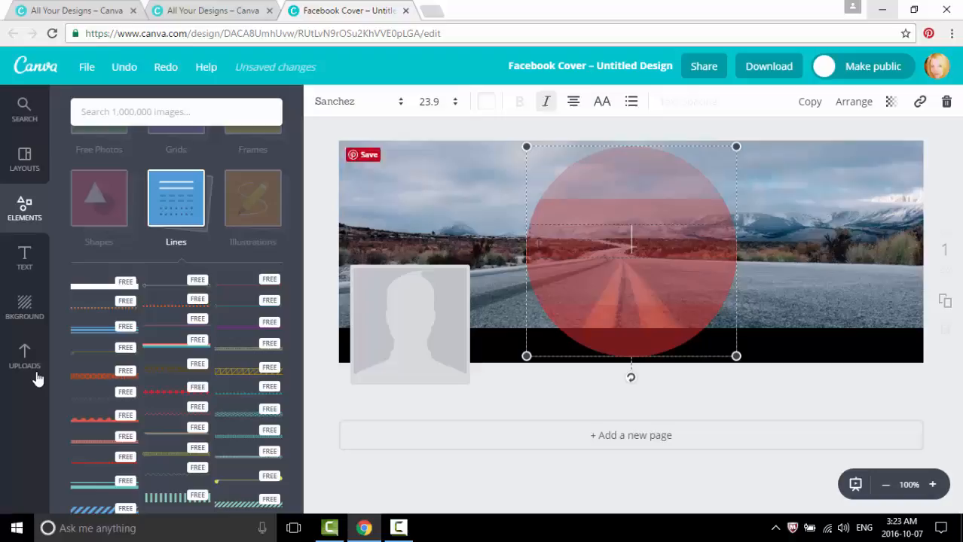
Step: Drag an 'Add heading' text block from the Text panel onto the circle
click(24, 257)
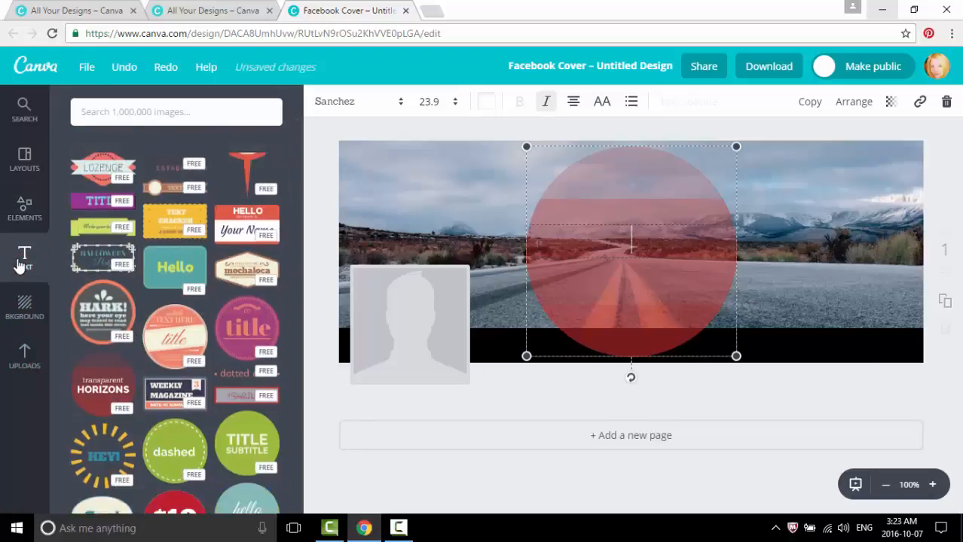
scroll(down, 3)
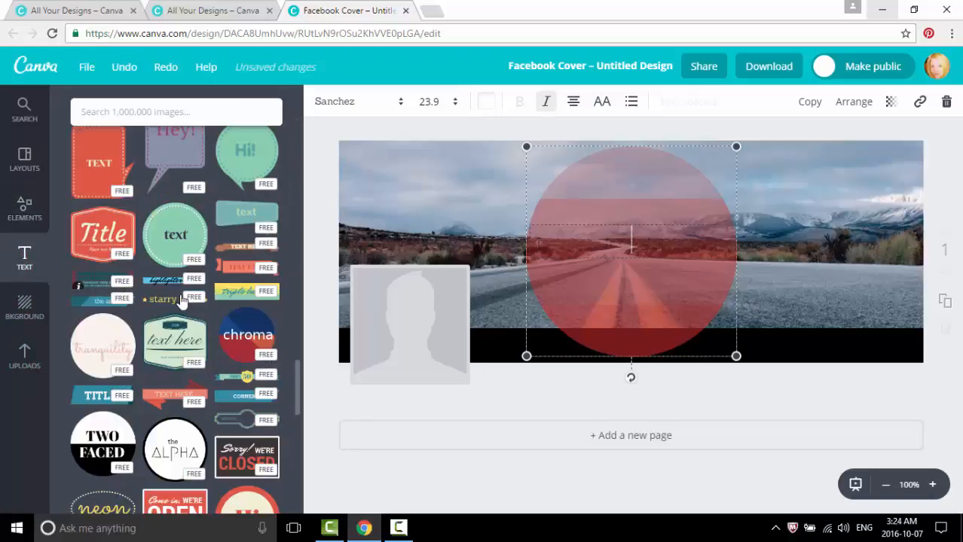
scroll(down, 3)
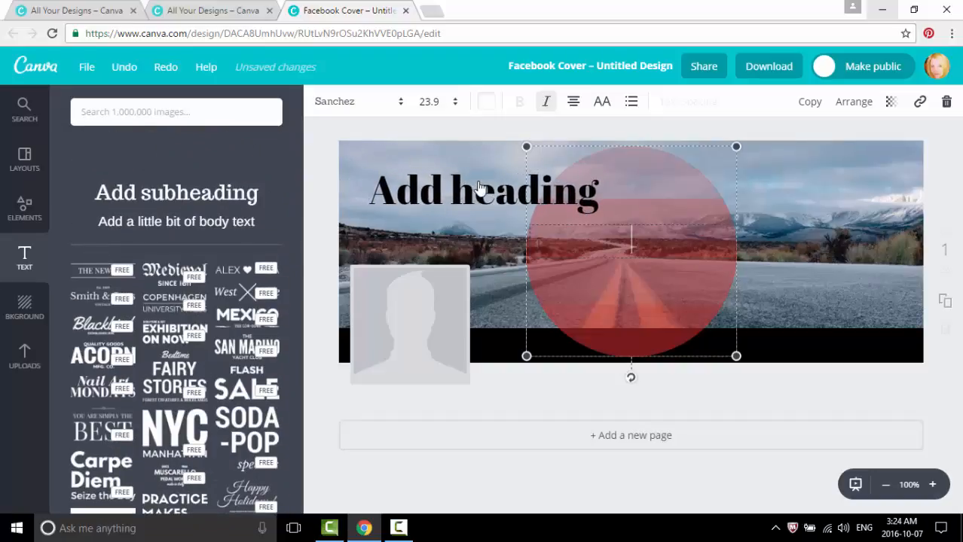
drag(482, 189, 618, 223)
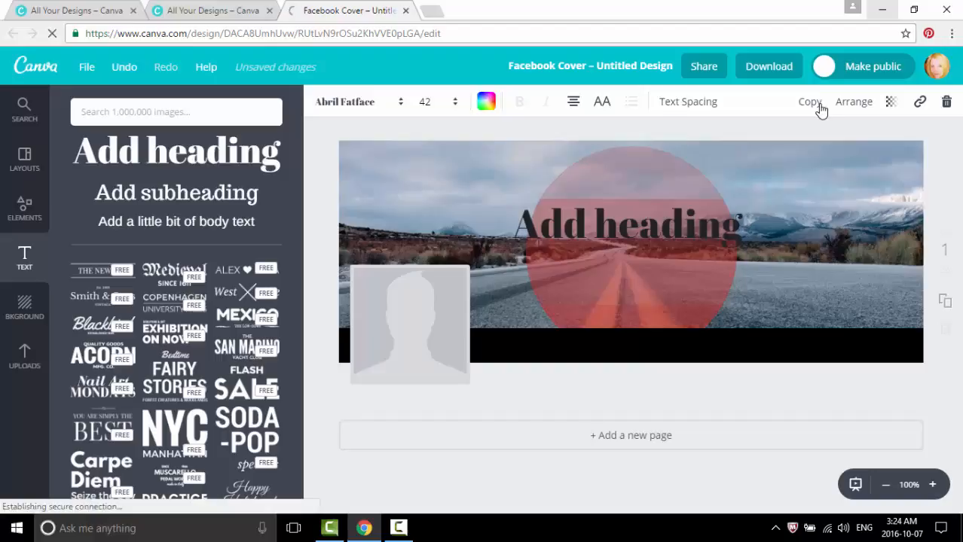
Step: Duplicate the heading below the original and select the top heading's words to cut them
click(809, 103)
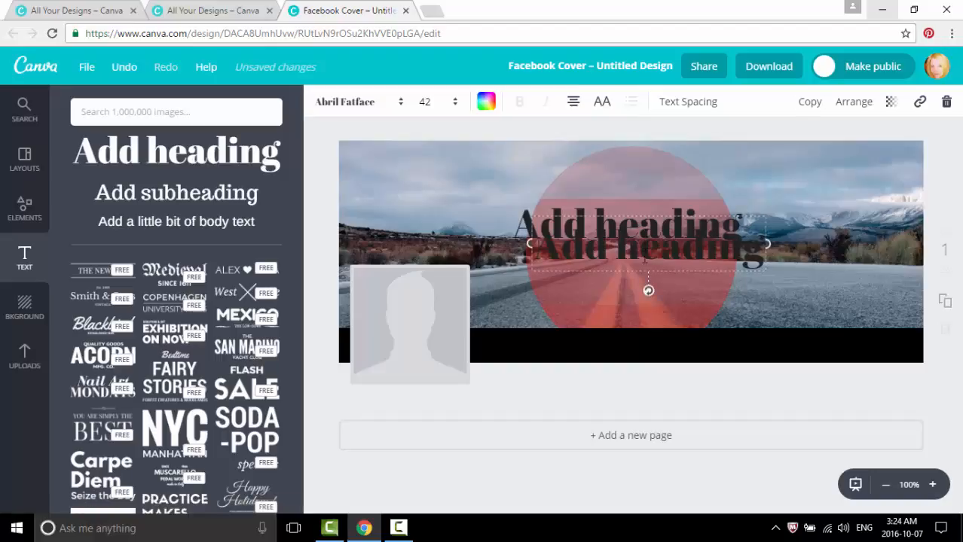
drag(645, 259, 636, 283)
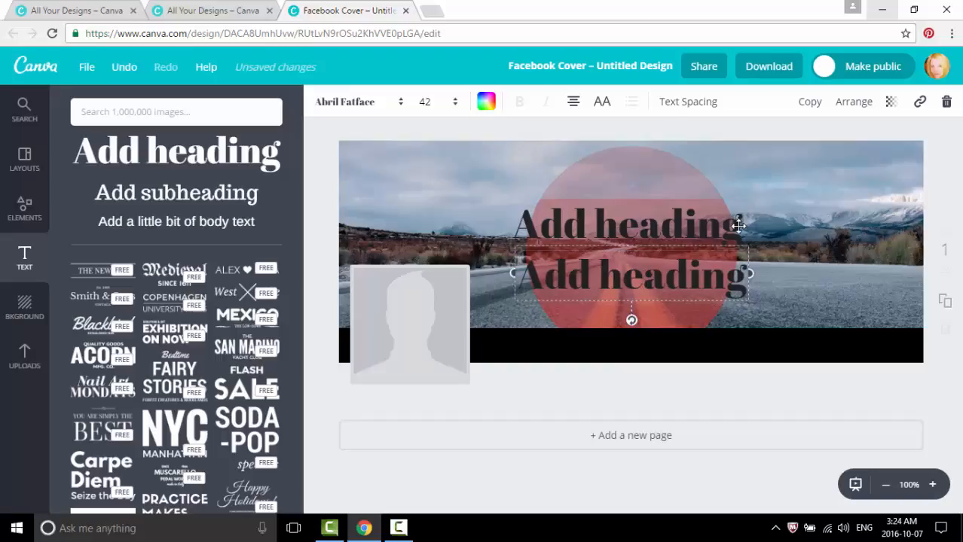
triple_click(626, 223)
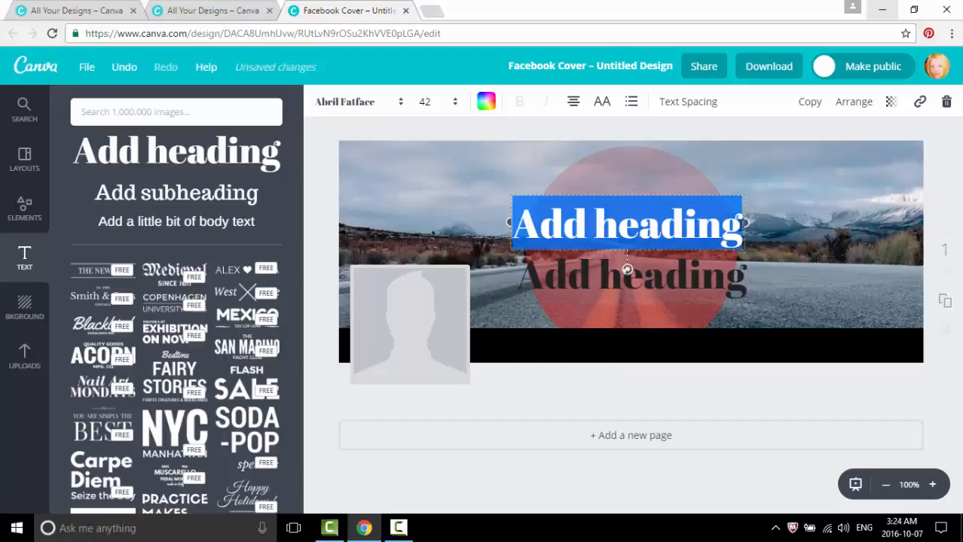
right_click(625, 223)
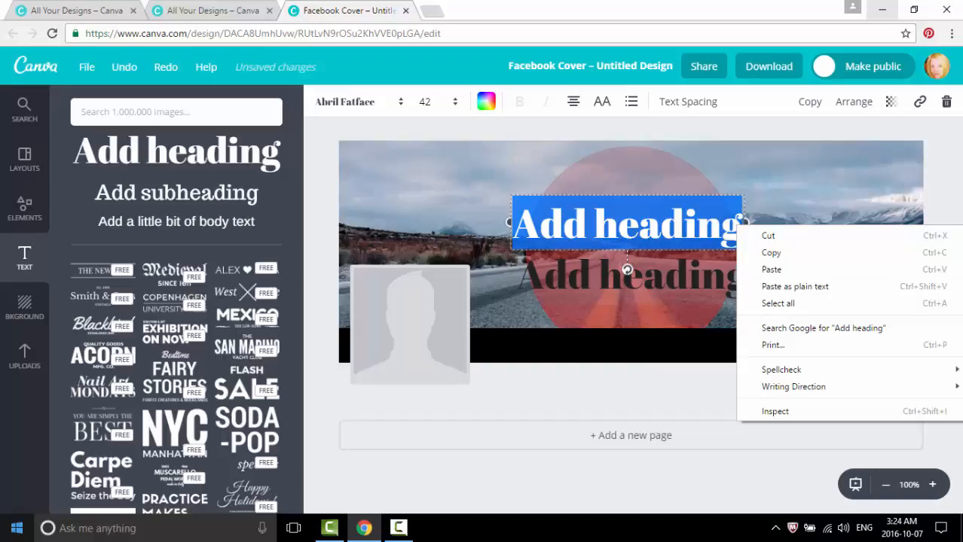
mouse_move(343, 274)
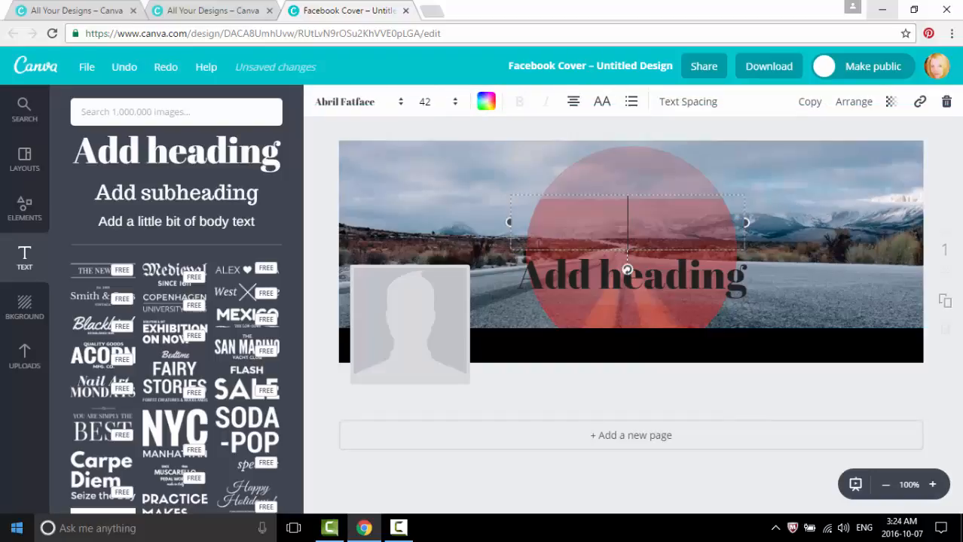
Step: Make the top heading read 'every destination has a journey...'
text(every destination has a)
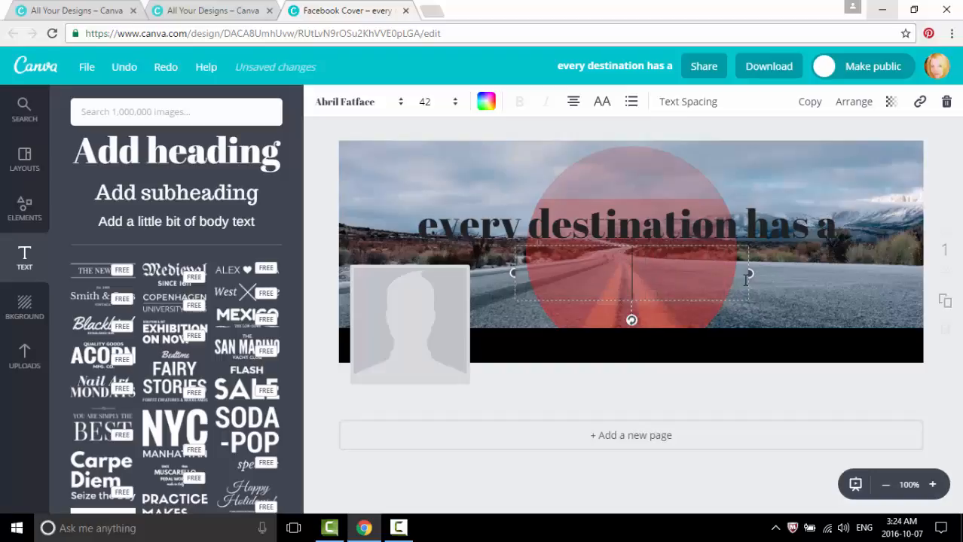
text(j)
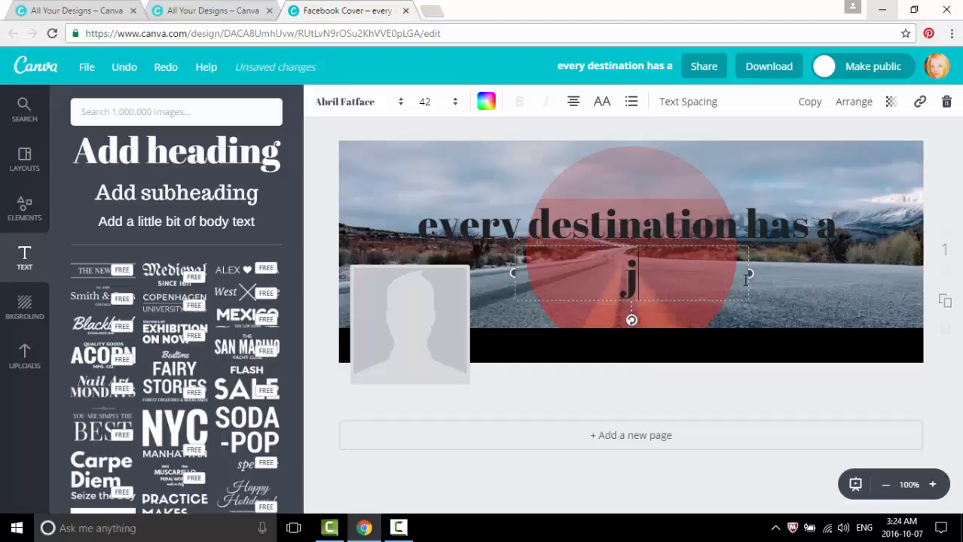
text(ourney)
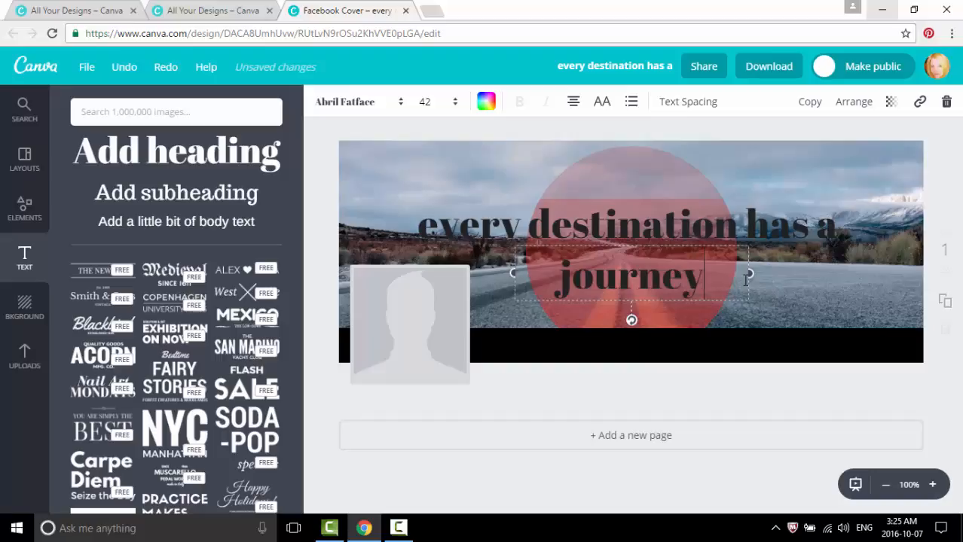
text(...)
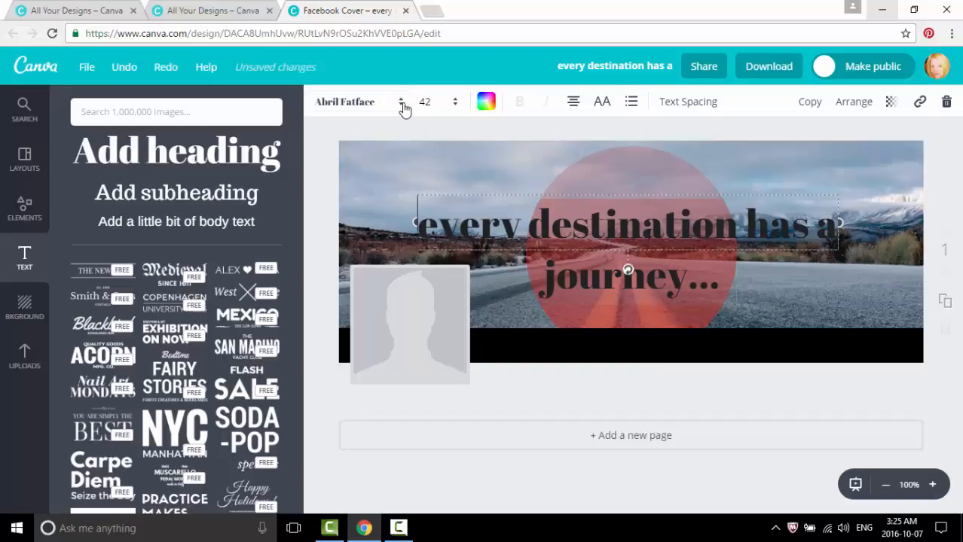
Step: Apply a thin cursive script font to both the top line and the 'journey...' line
click(354, 103)
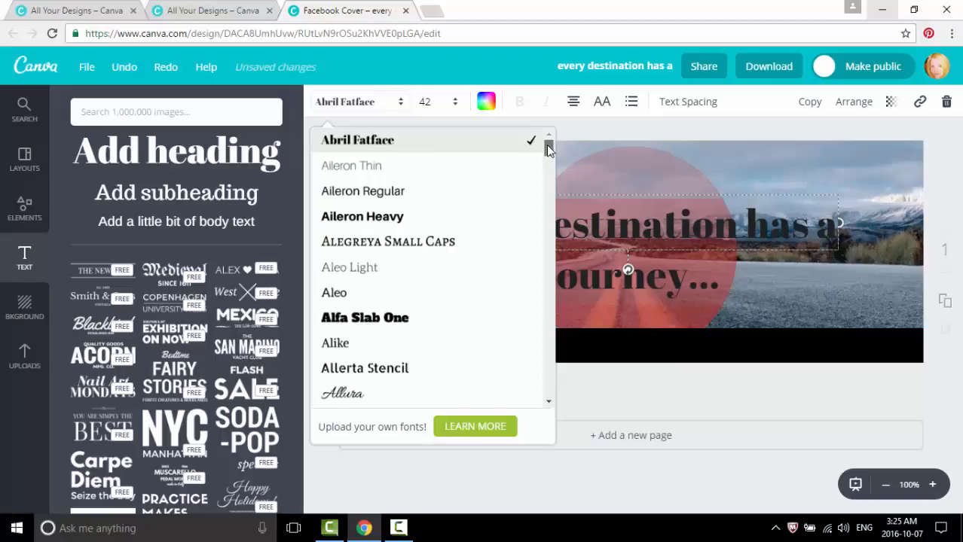
scroll(down, 3)
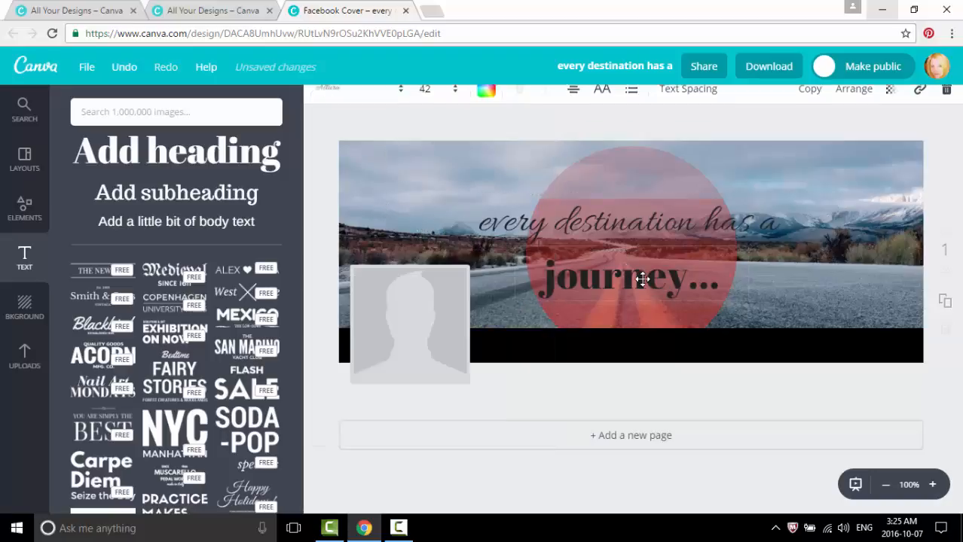
click(631, 279)
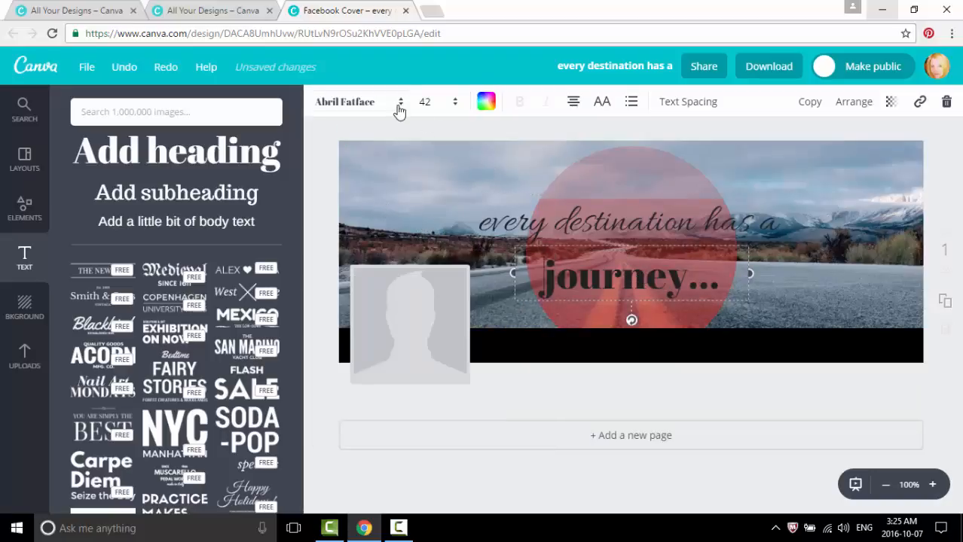
click(399, 102)
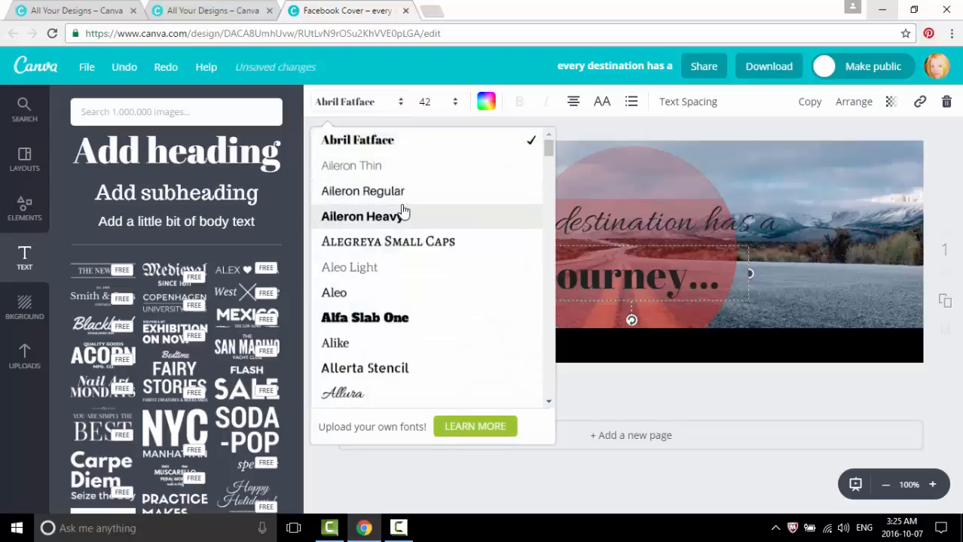
click(341, 395)
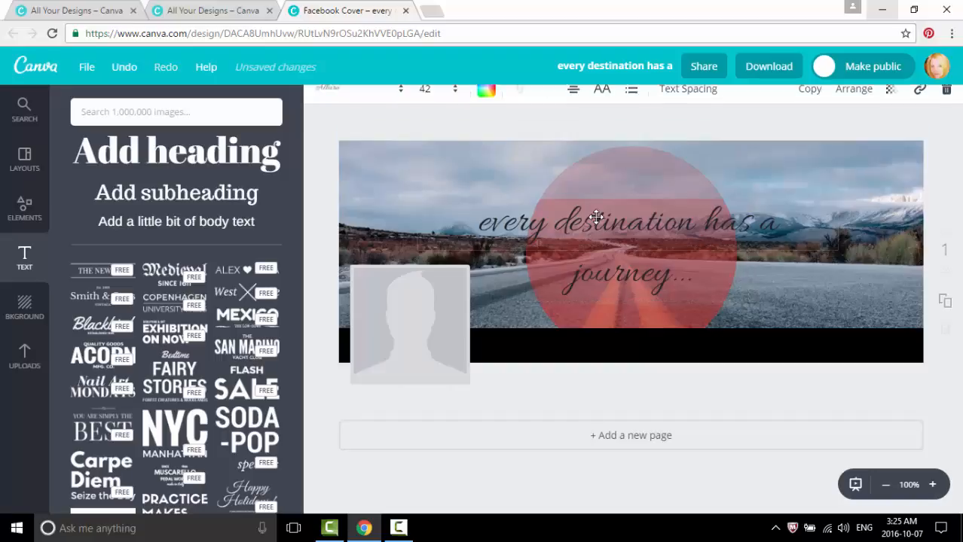
Step: Set the top heading line to size 36 and widen its text box so the words fit
click(597, 220)
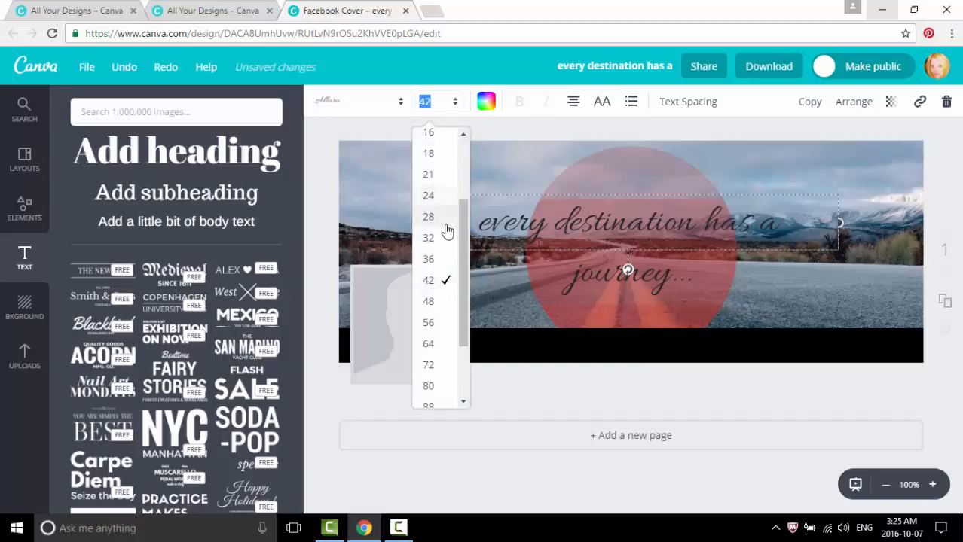
click(428, 260)
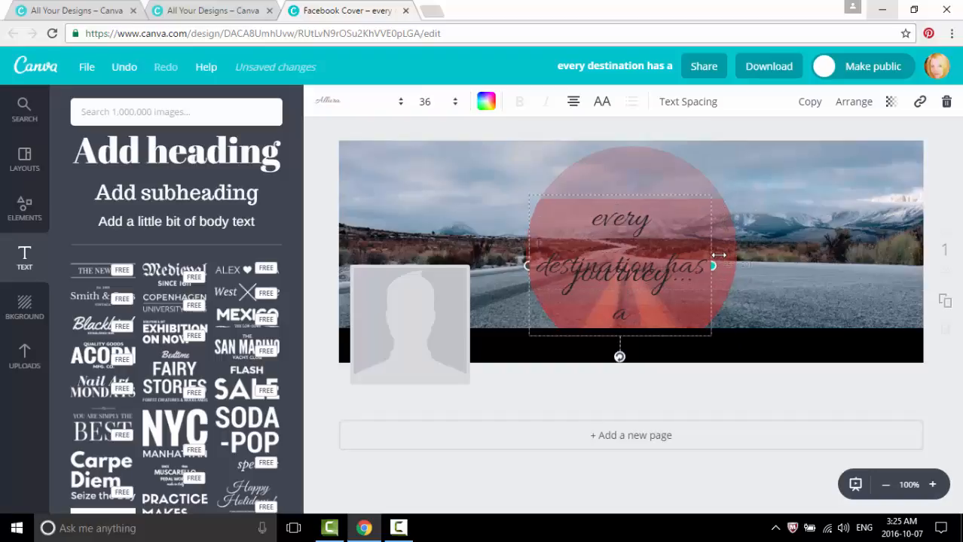
drag(712, 265, 763, 256)
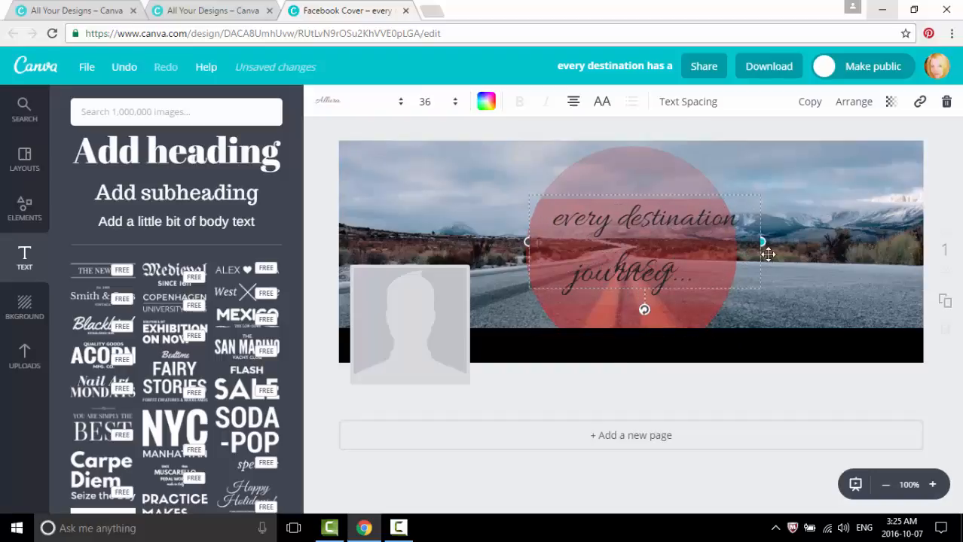
Step: Shrink the top line to size 24 and give the 'journey...' line a matching smaller size
click(425, 101)
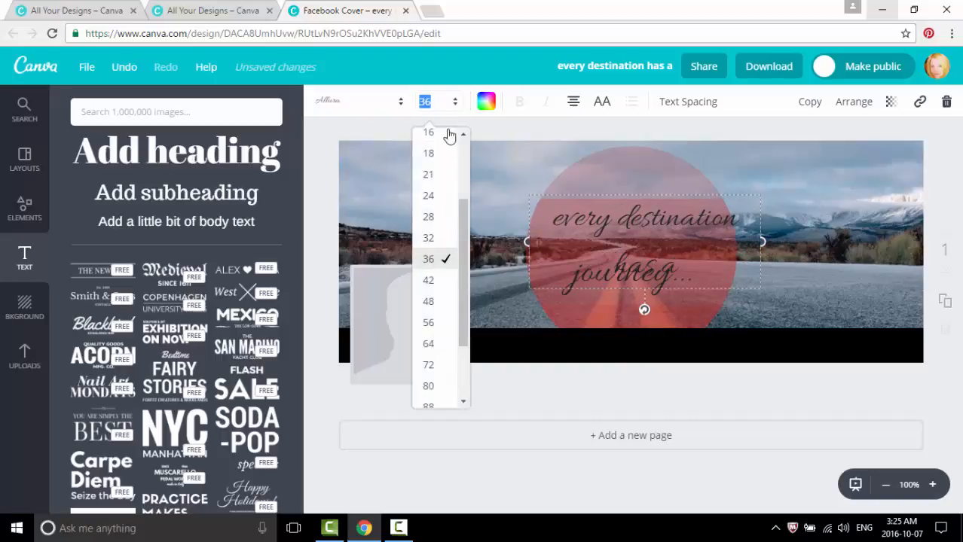
click(428, 195)
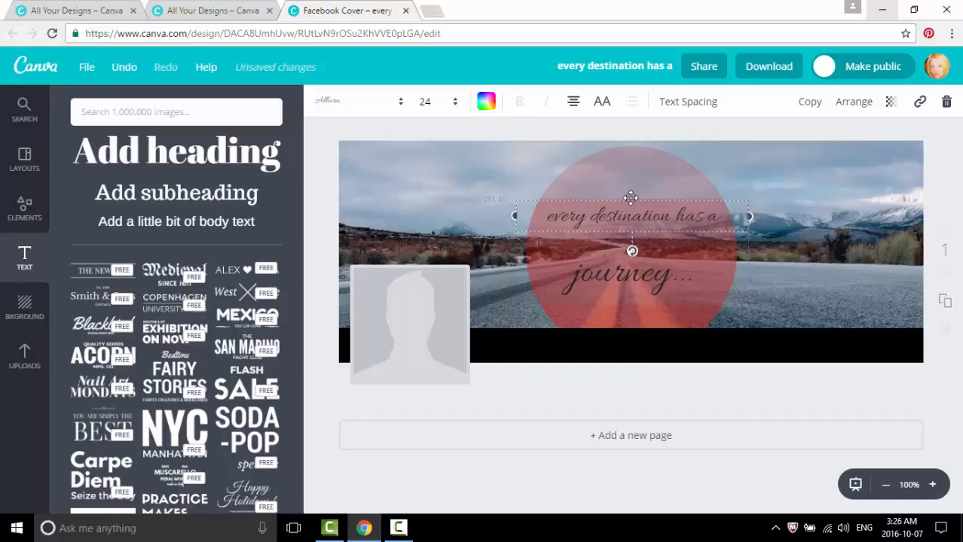
mouse_move(618, 278)
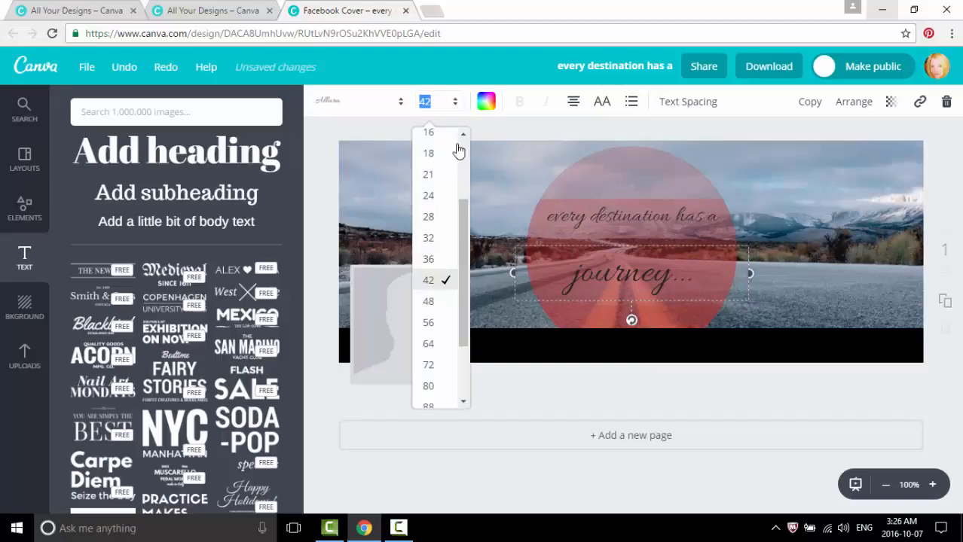
click(428, 196)
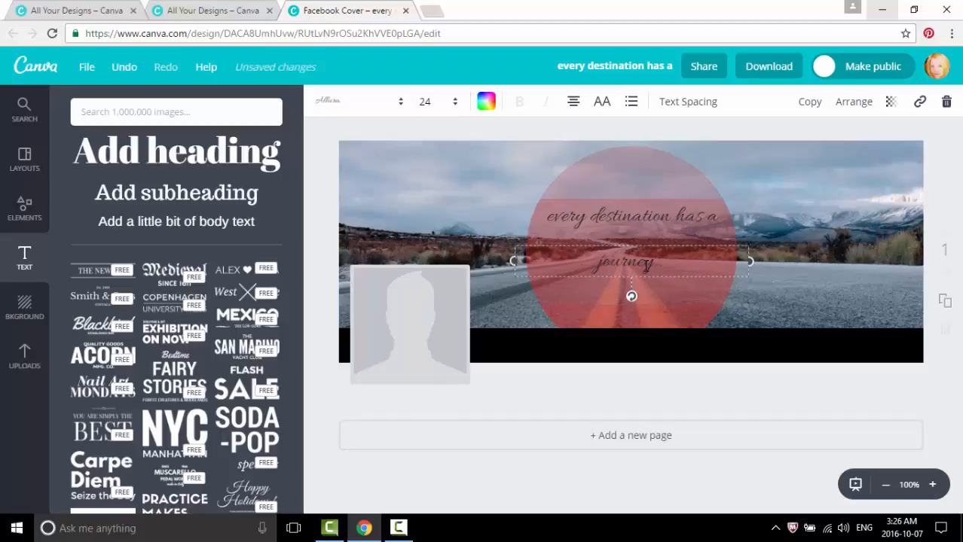
mouse_move(633, 174)
text(...)
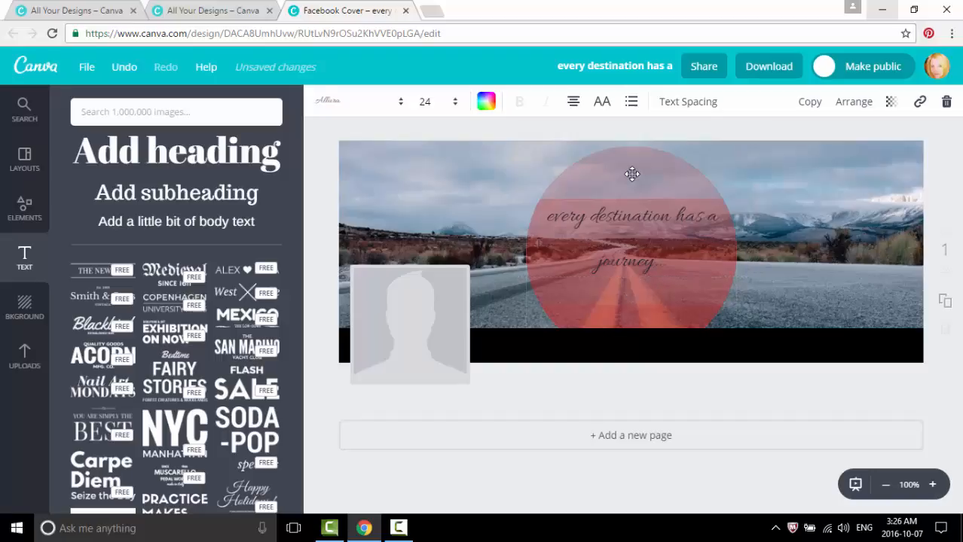
Step: Make the red circle partly see-through with its transparency slider at about 60
click(633, 175)
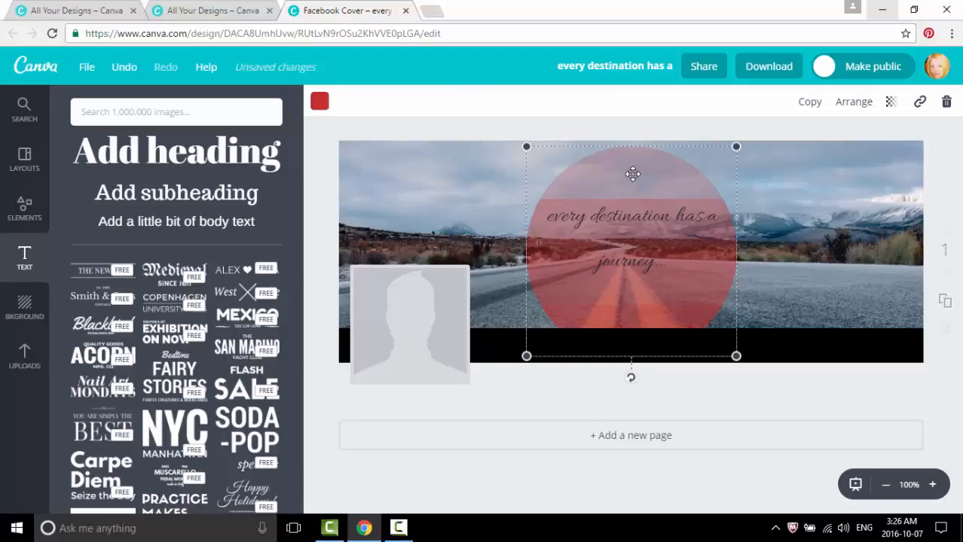
mouse_move(738, 166)
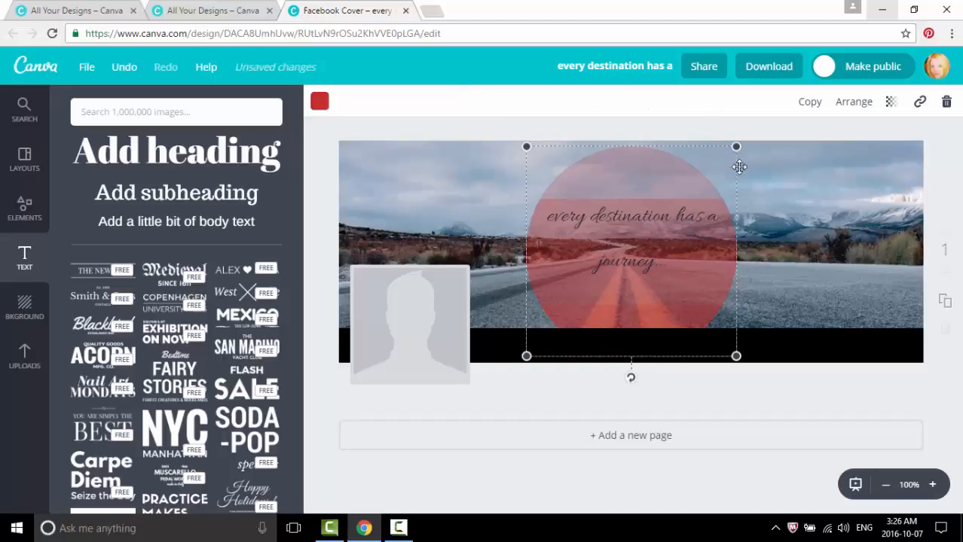
click(892, 101)
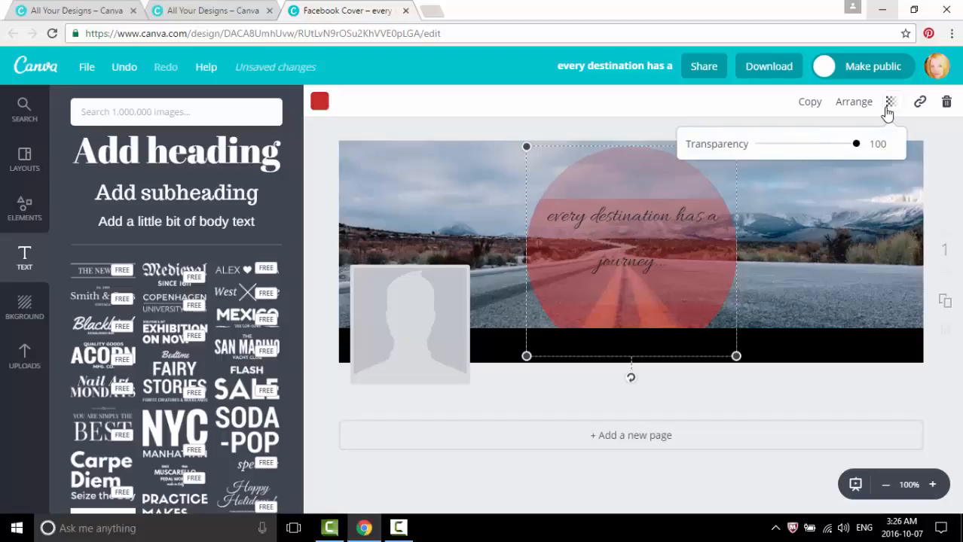
mouse_move(856, 145)
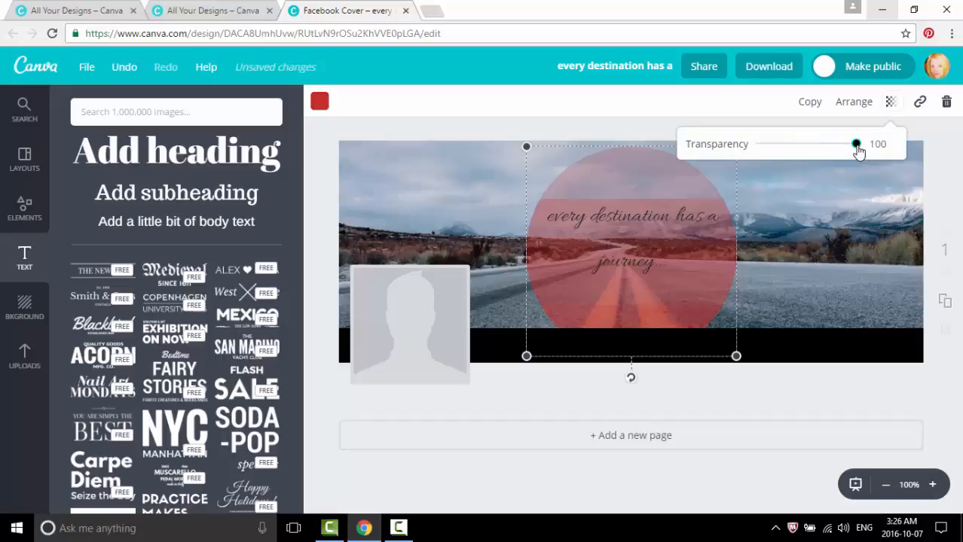
drag(856, 145, 820, 144)
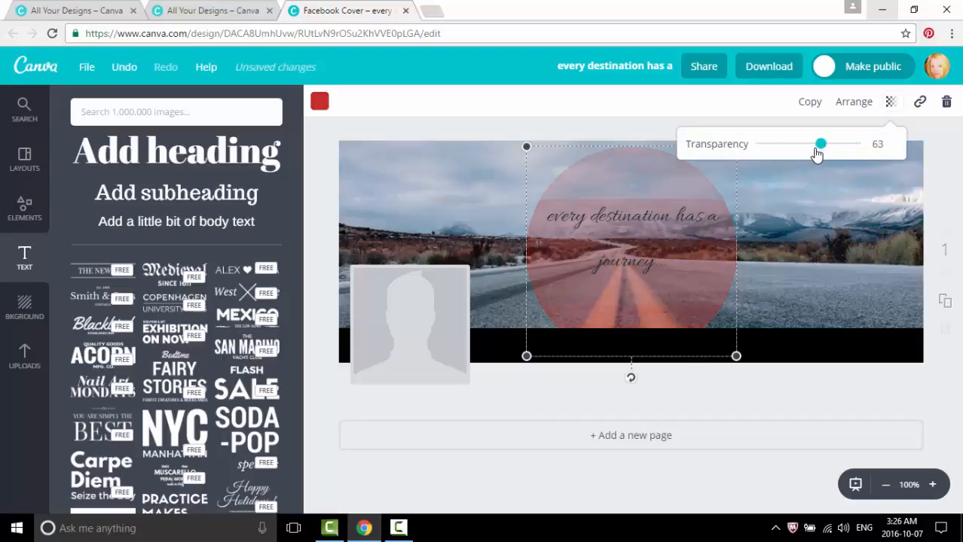
drag(819, 144, 814, 143)
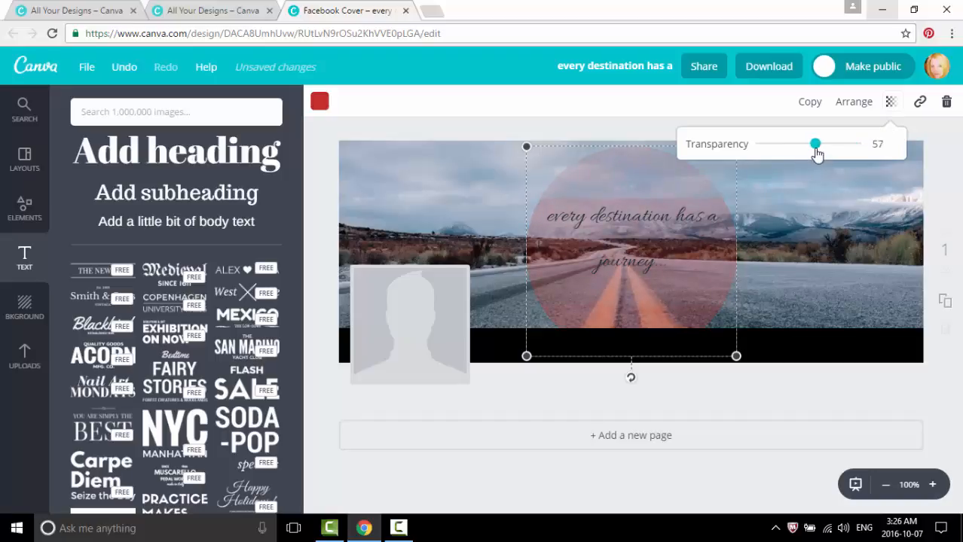
drag(814, 145, 816, 144)
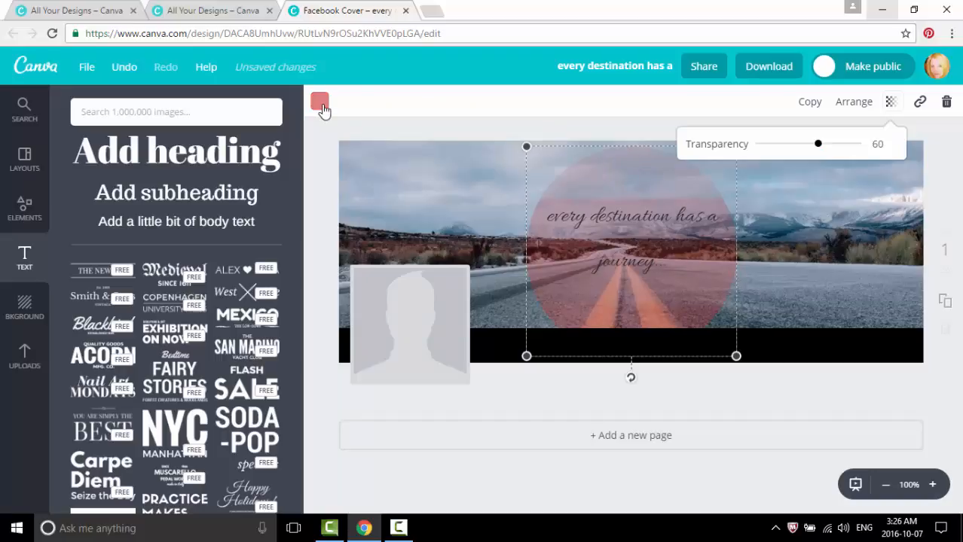
Step: Recolour the circle white and raise its transparency to about 65
click(319, 101)
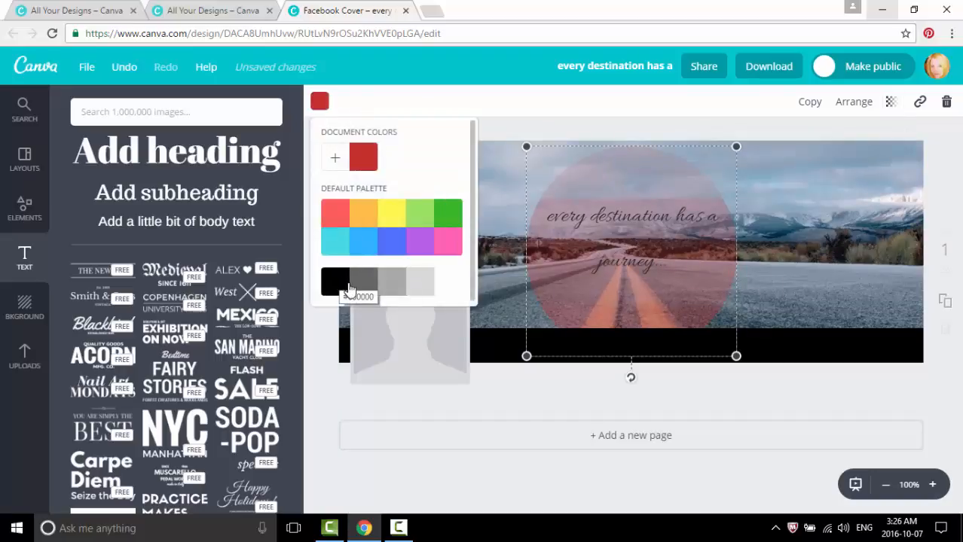
mouse_move(446, 292)
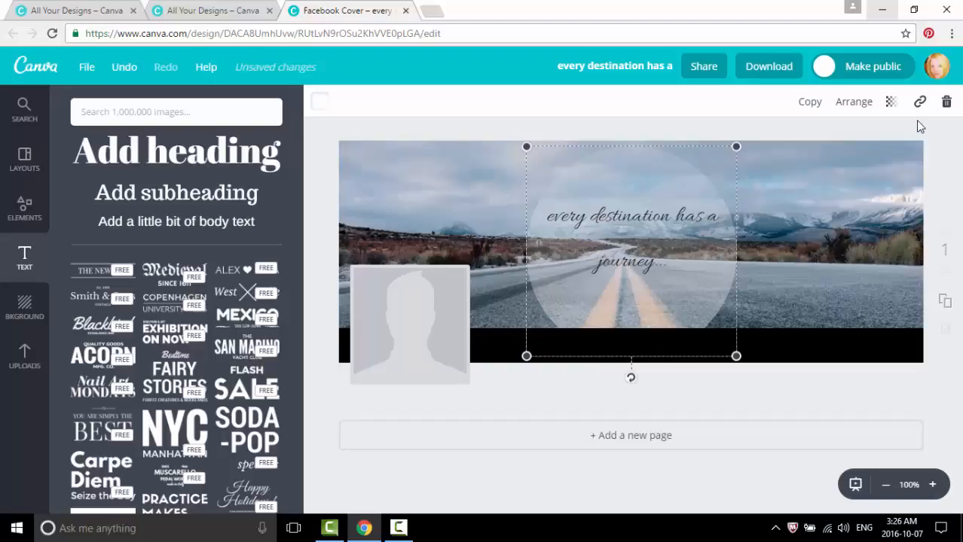
click(892, 101)
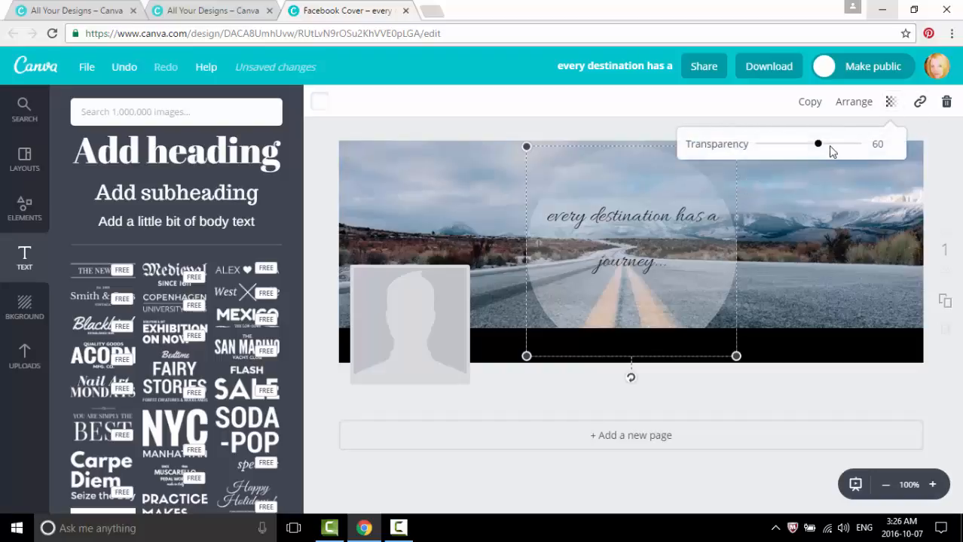
drag(818, 143, 819, 143)
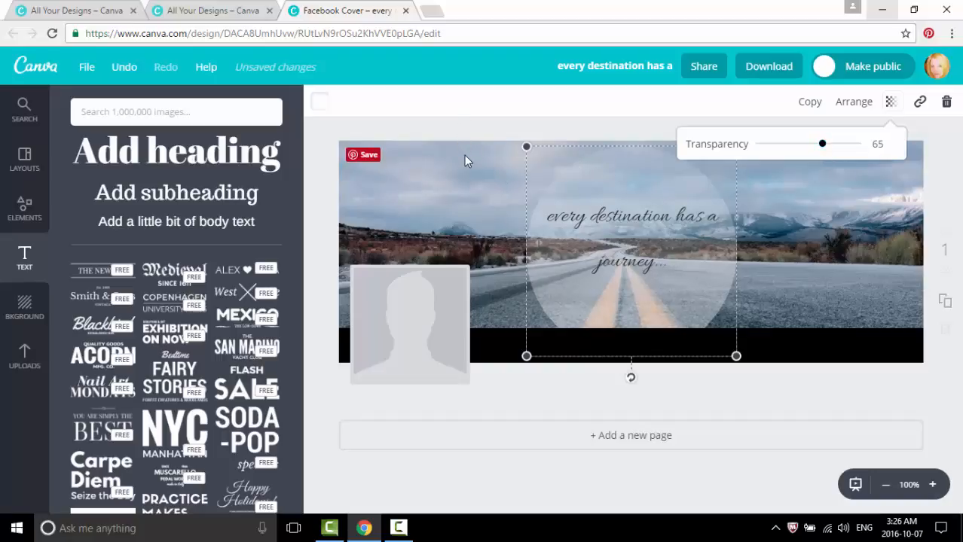
click(817, 211)
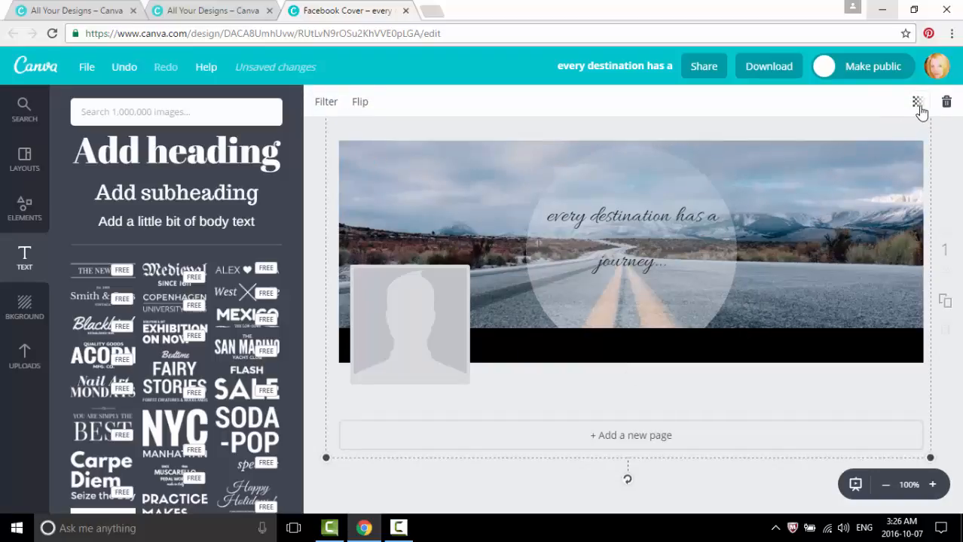
Step: Lower the road photo background's transparency from 100 to about 83
click(916, 103)
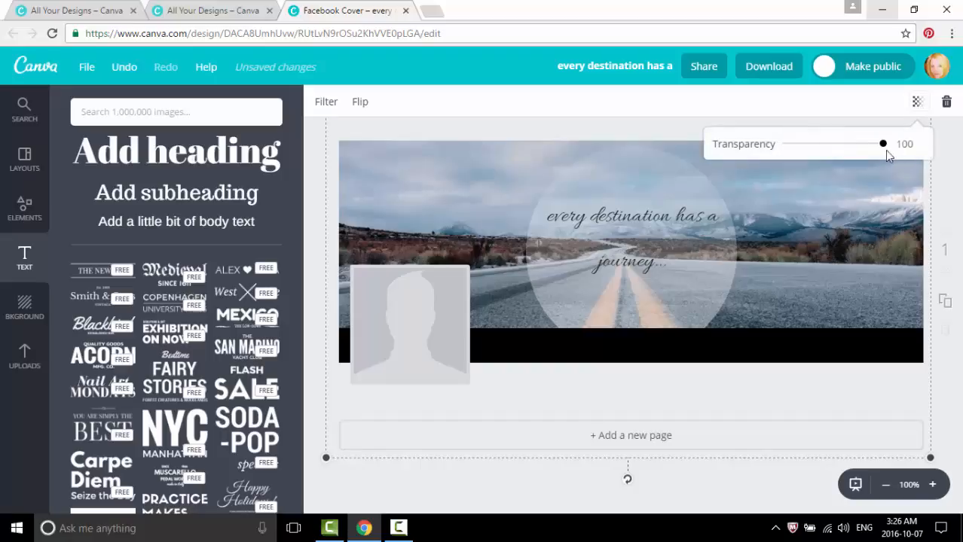
drag(883, 145, 880, 145)
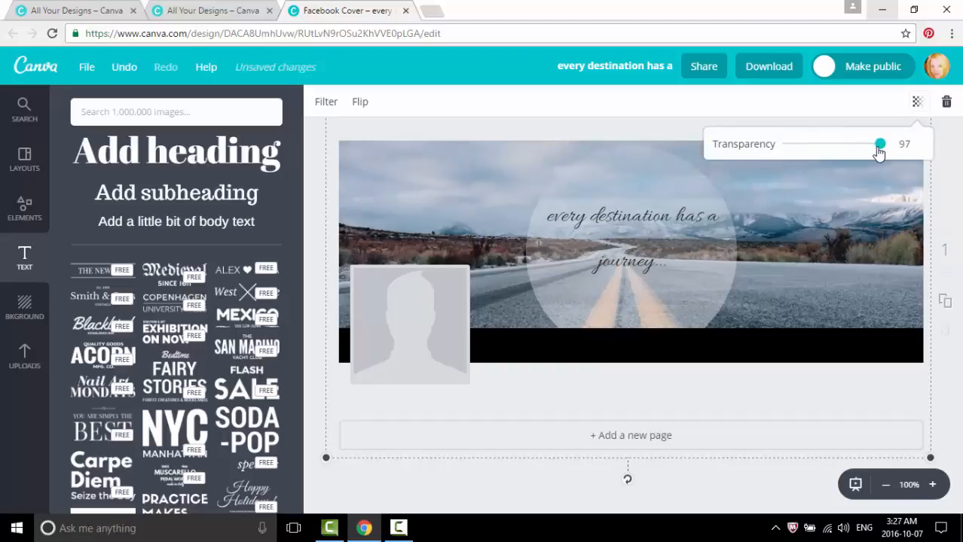
drag(880, 145, 867, 145)
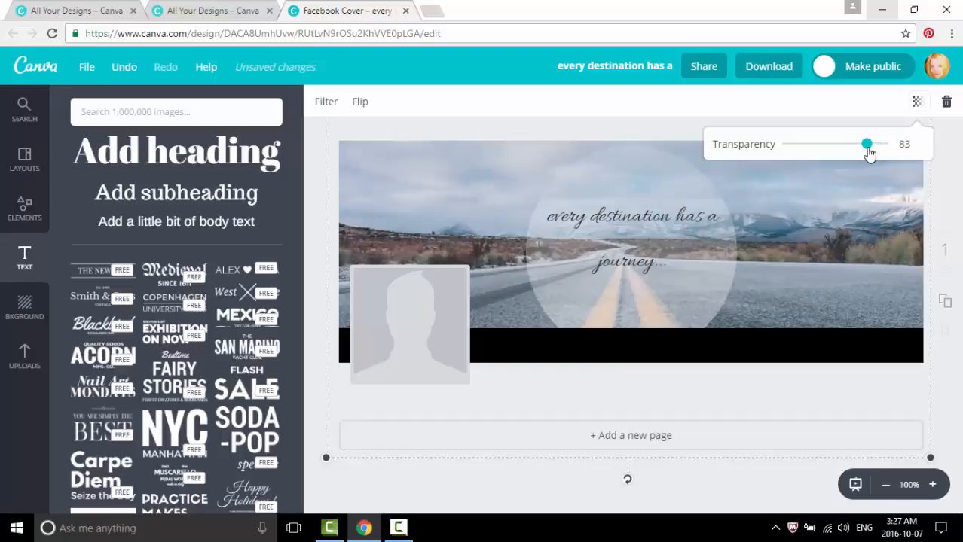
drag(868, 145, 864, 144)
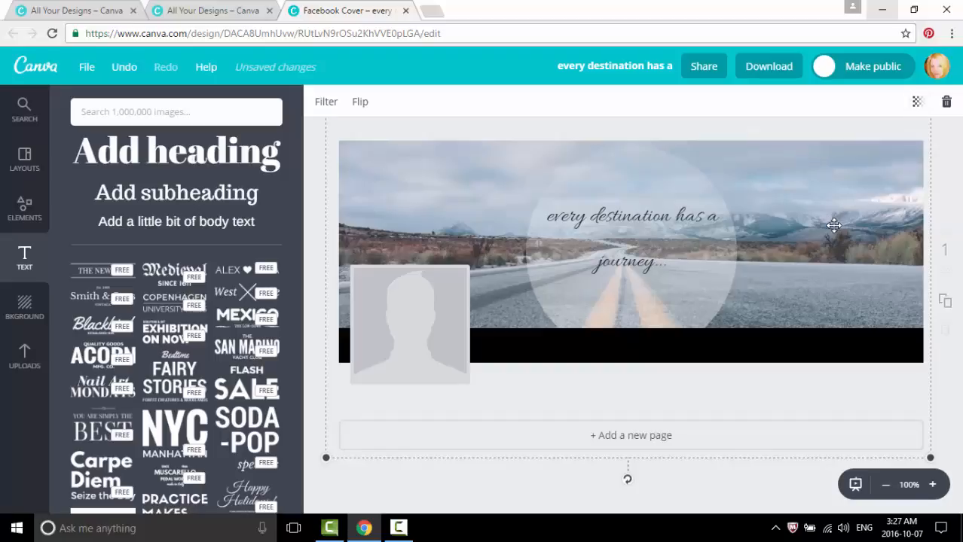
mouse_move(630, 194)
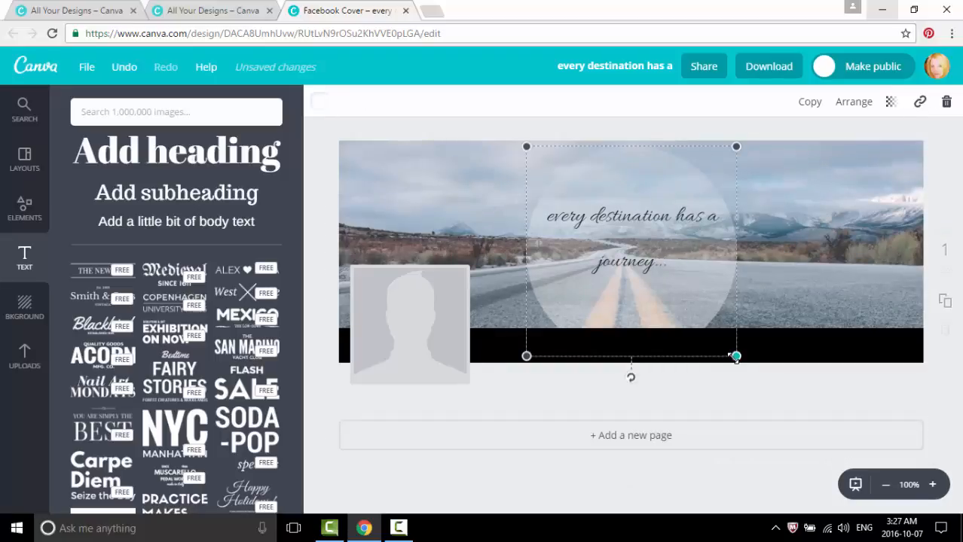
Step: Drag the circle's lower corner handles inward so it fits snugly around the heading
drag(736, 356, 724, 343)
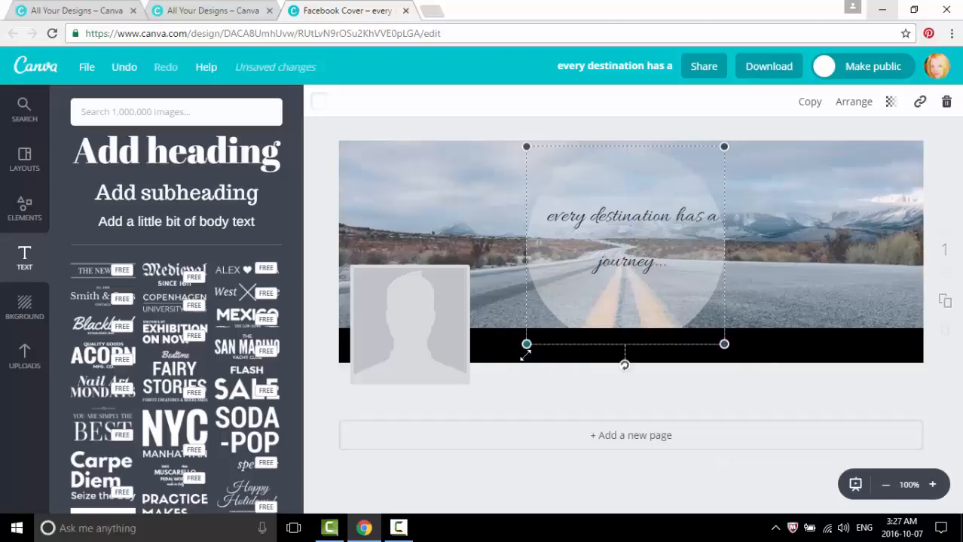
drag(526, 343, 535, 337)
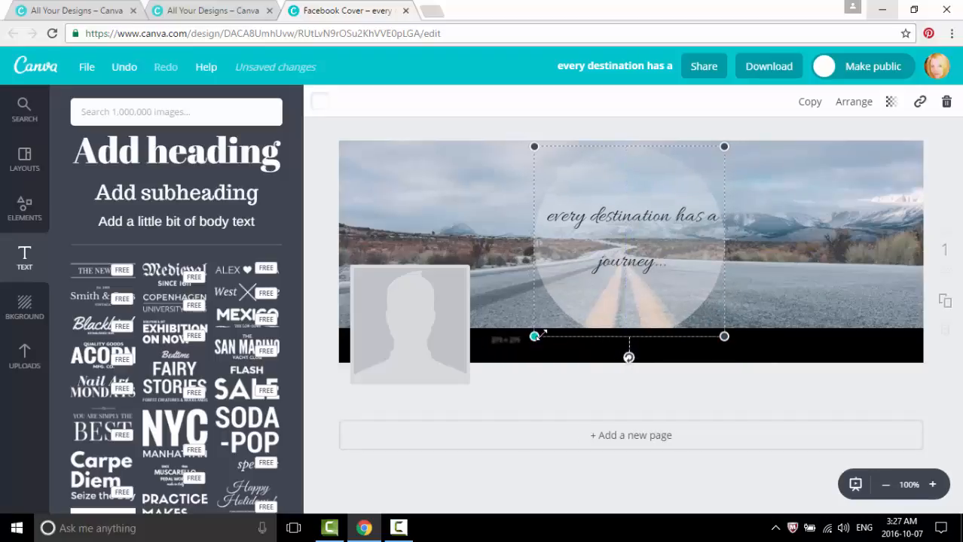
drag(533, 336, 541, 329)
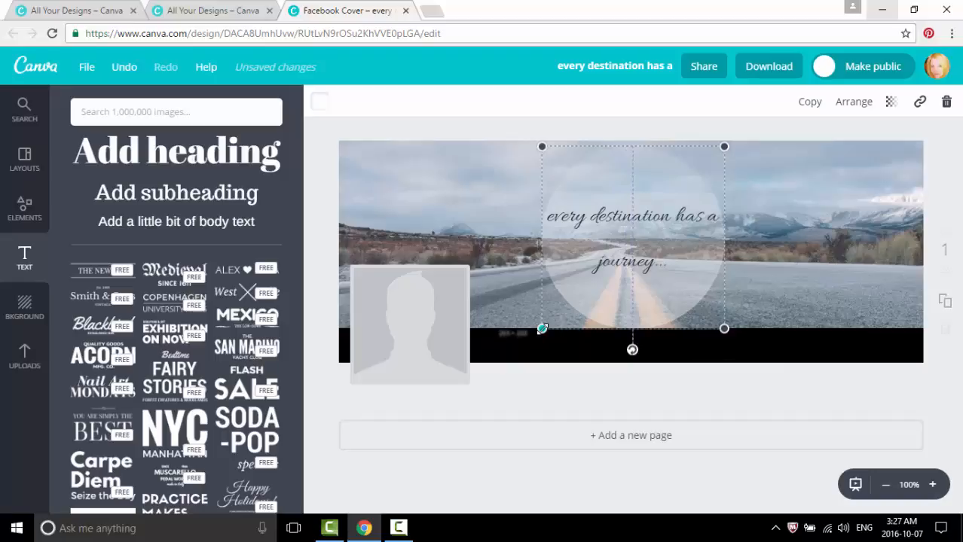
drag(542, 329, 548, 323)
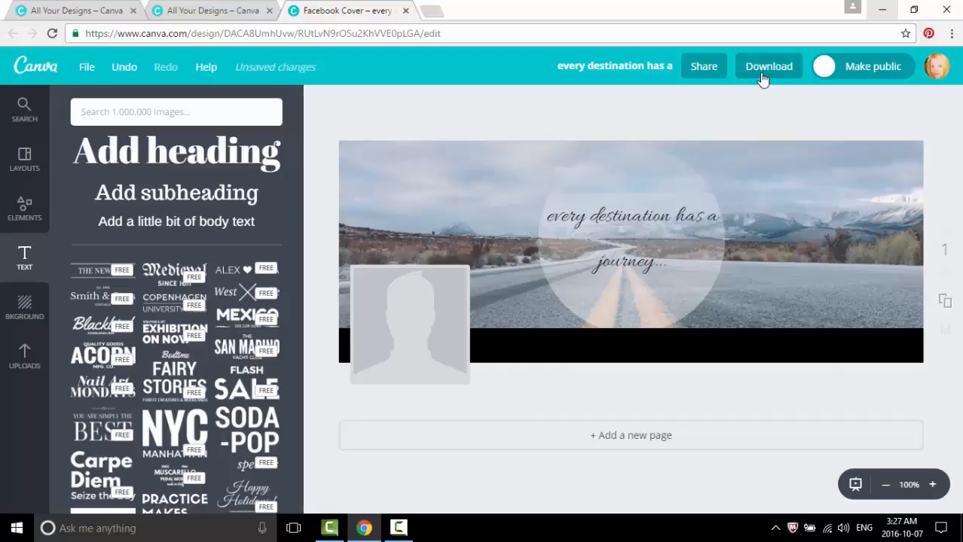
Step: Download the cover as a PNG (Recommended) file
click(769, 66)
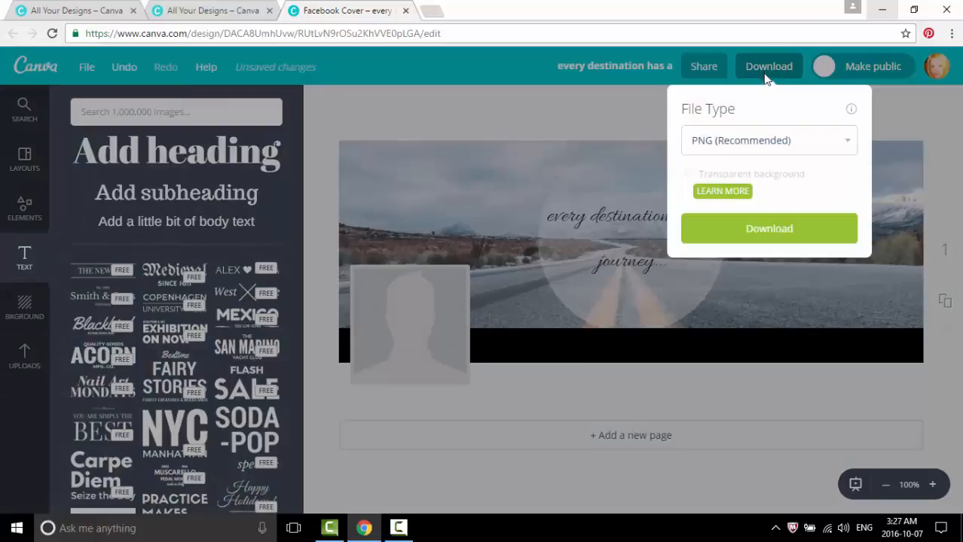
mouse_move(768, 229)
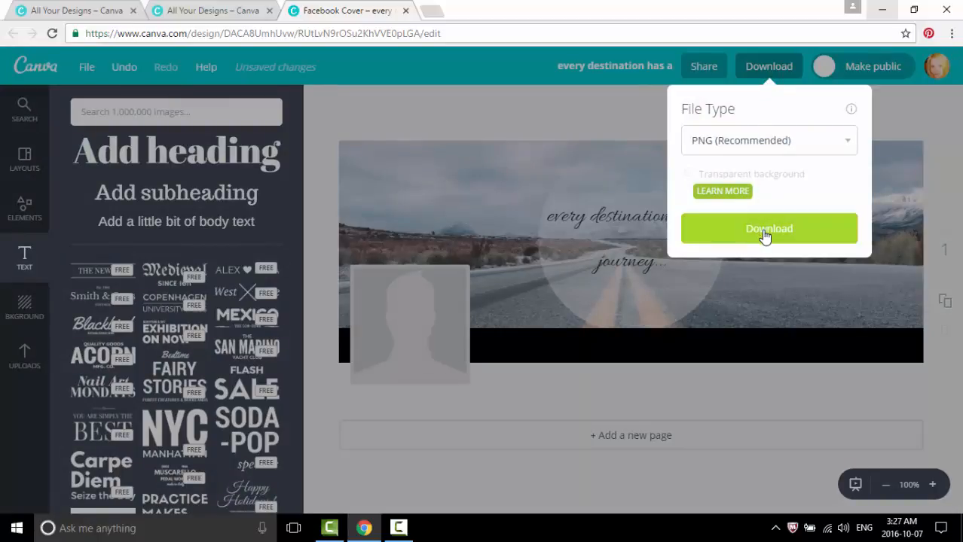
click(769, 229)
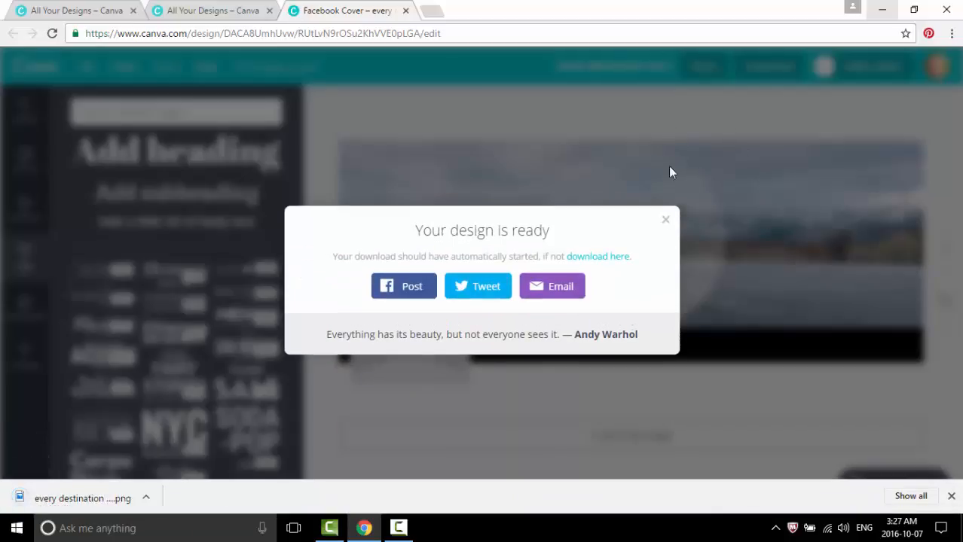
mouse_move(666, 223)
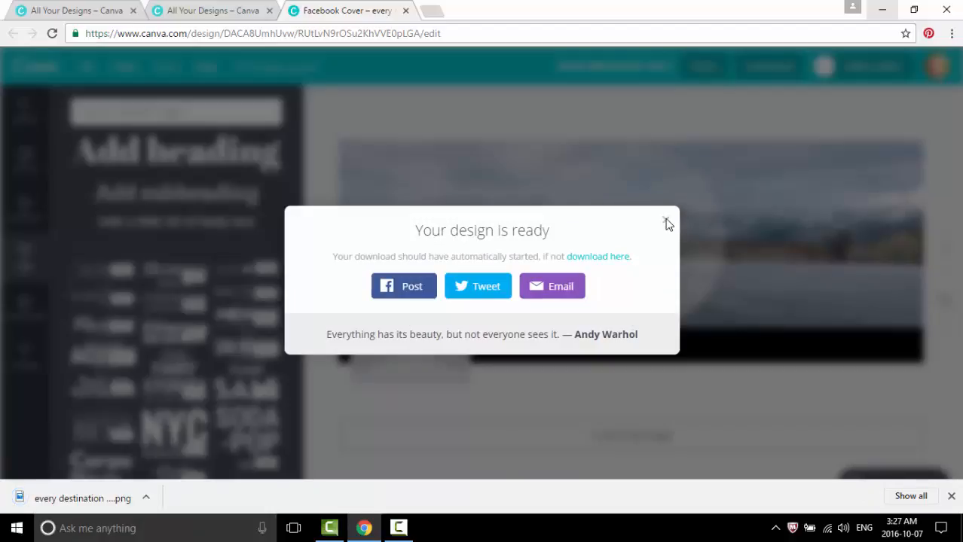